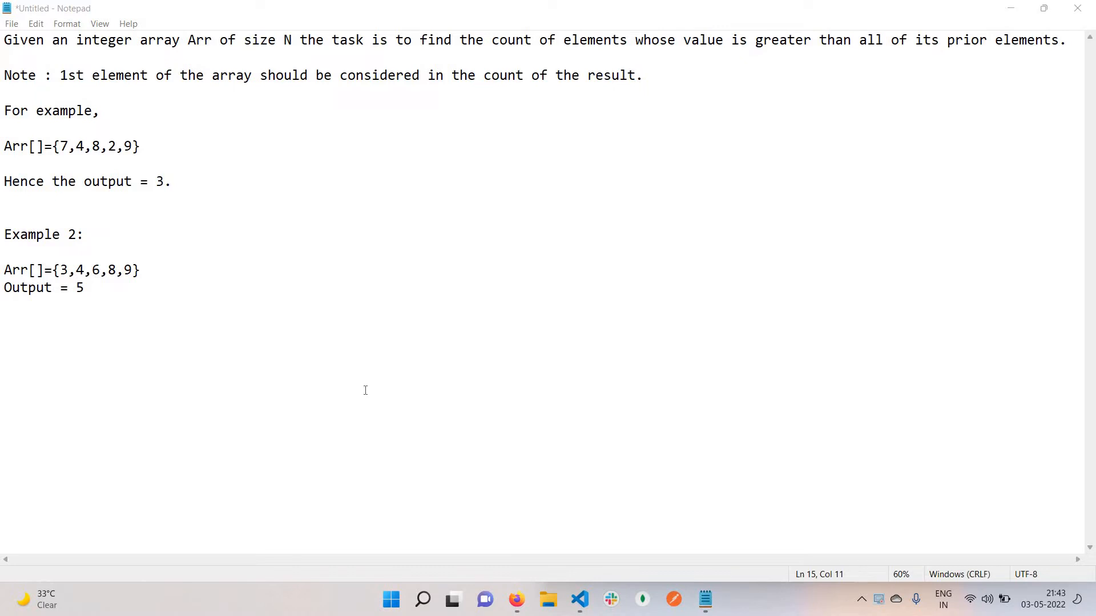
pyautogui.moveTo(505, 333)
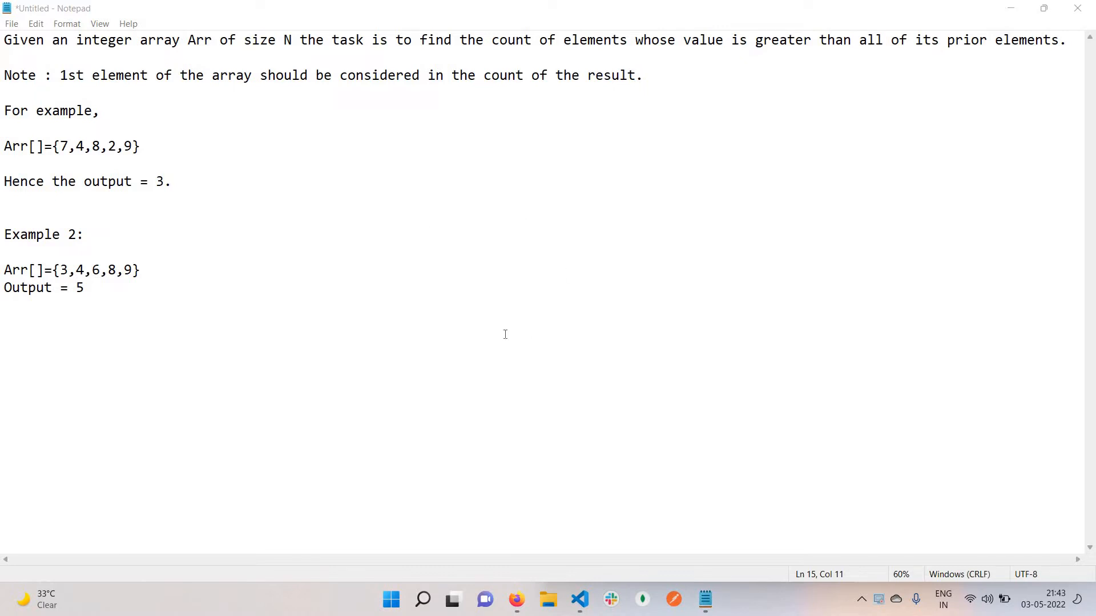
pyautogui.moveTo(198, 166)
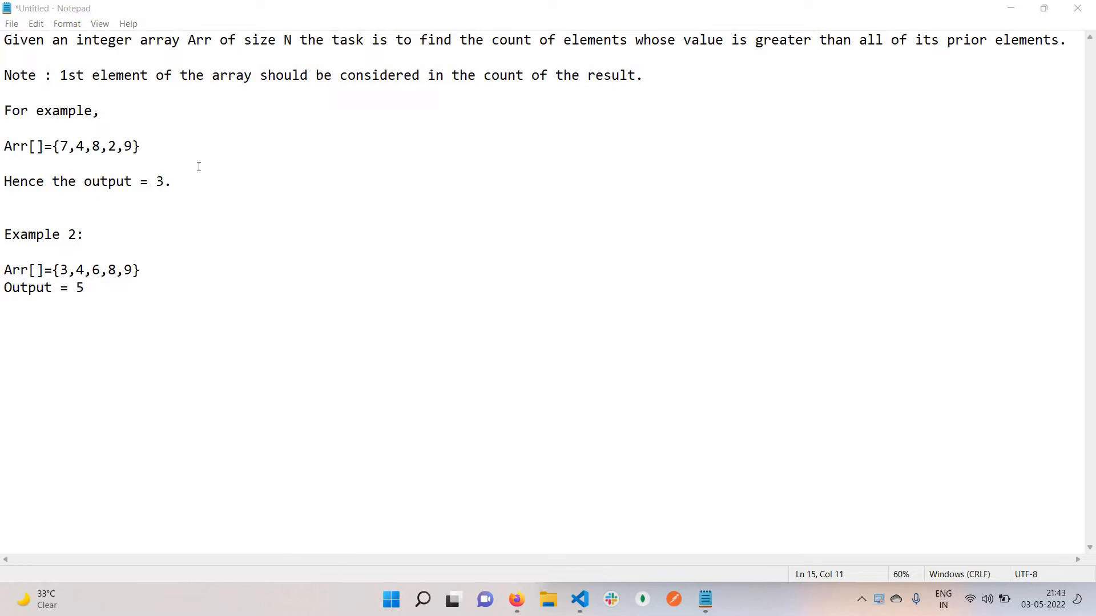
pyautogui.moveTo(509, 150)
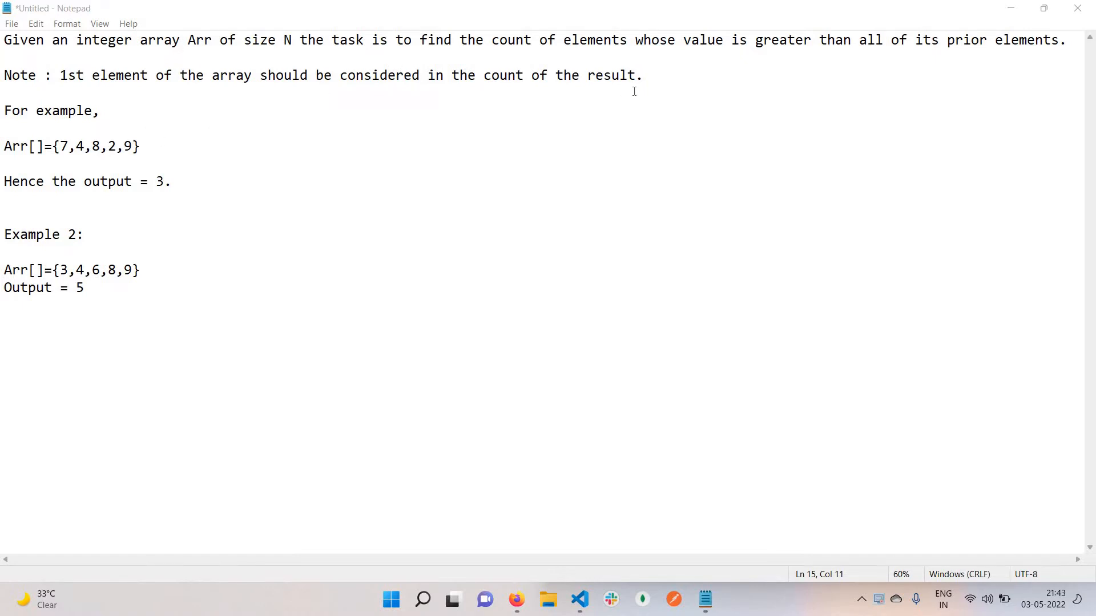
pyautogui.moveTo(712, 56)
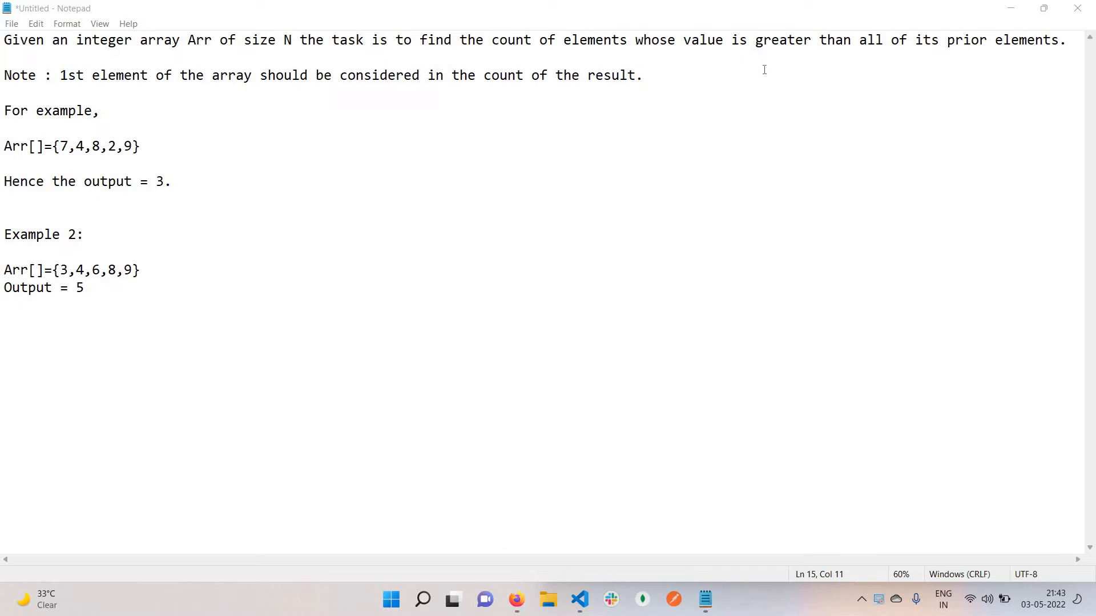
pyautogui.moveTo(423, 79)
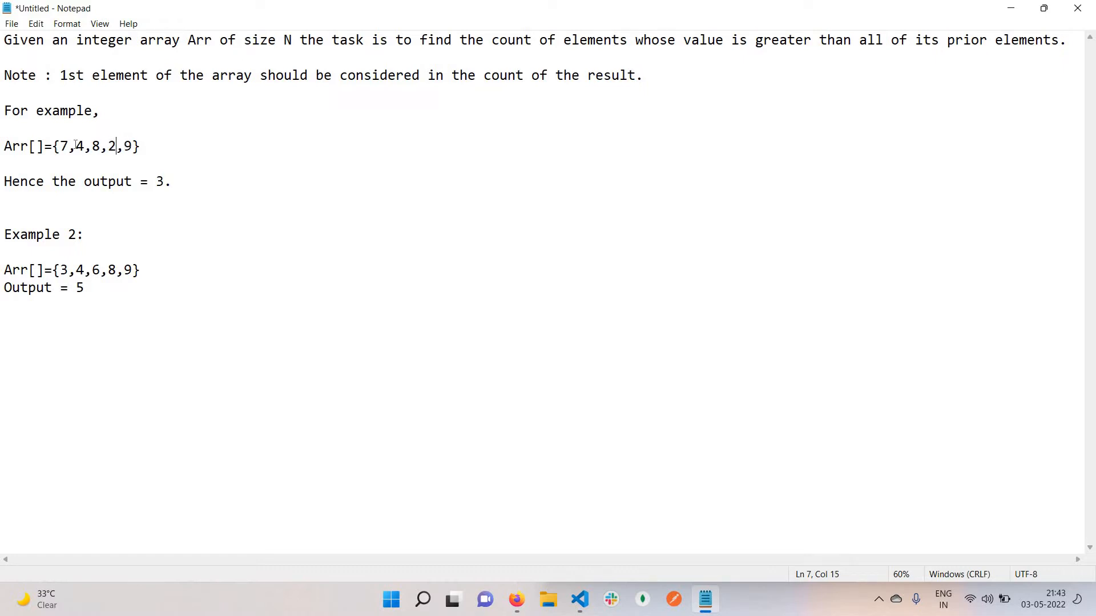
# Step: Highlight the example values 7,4,8,2 and 3,4,6,8,9 in the notes
pyautogui.moveTo(115, 146); pyautogui.dragTo(53, 146)
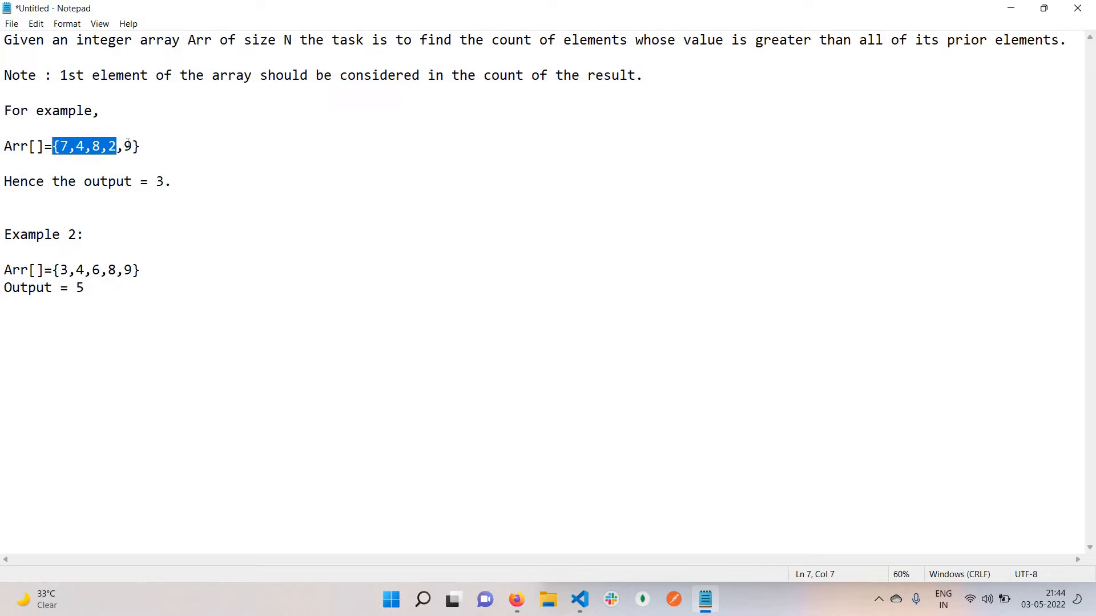
pyautogui.click(123, 146)
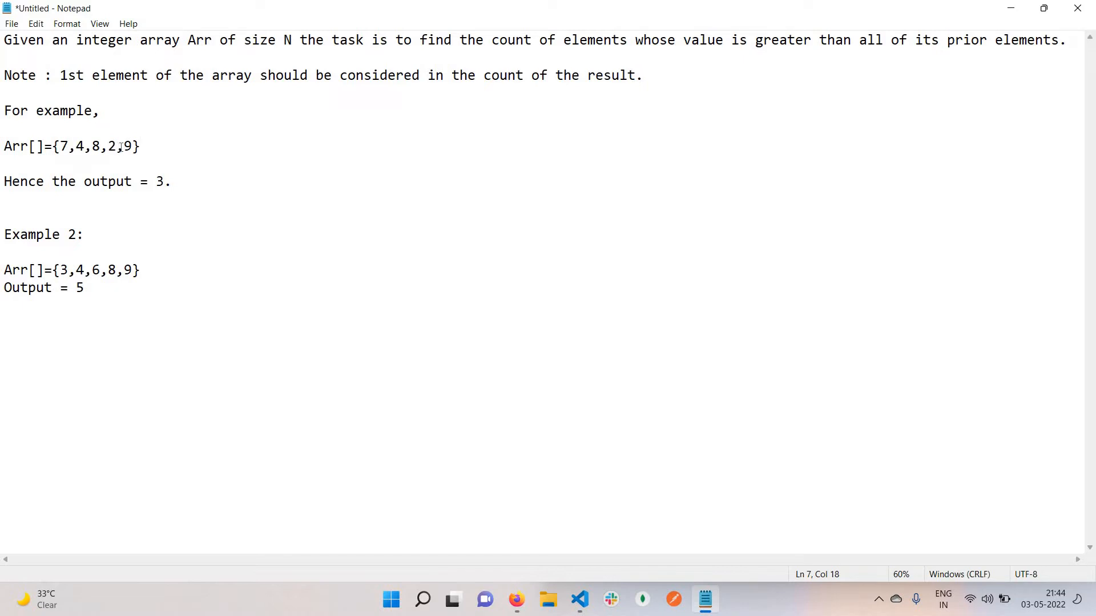
pyautogui.doubleClick(126, 146)
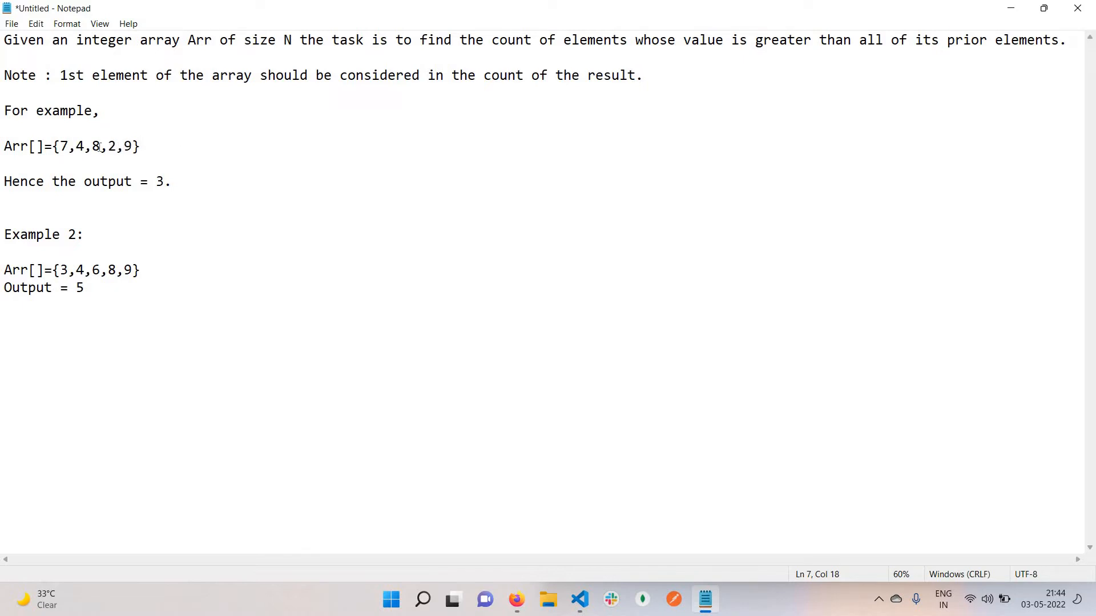
pyautogui.doubleClick(95, 146)
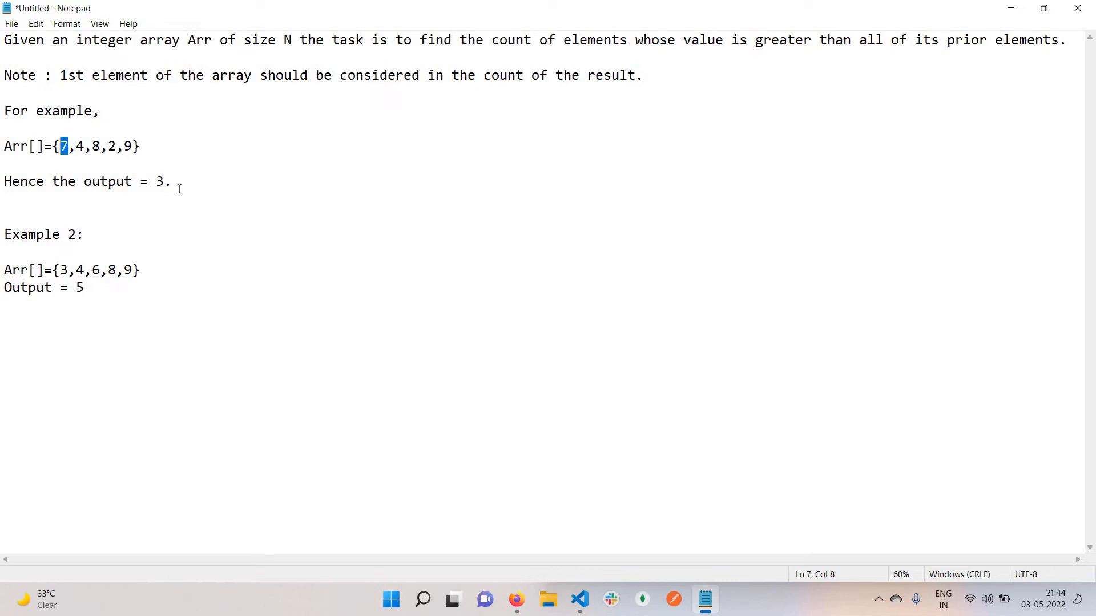
pyautogui.moveTo(44, 270)
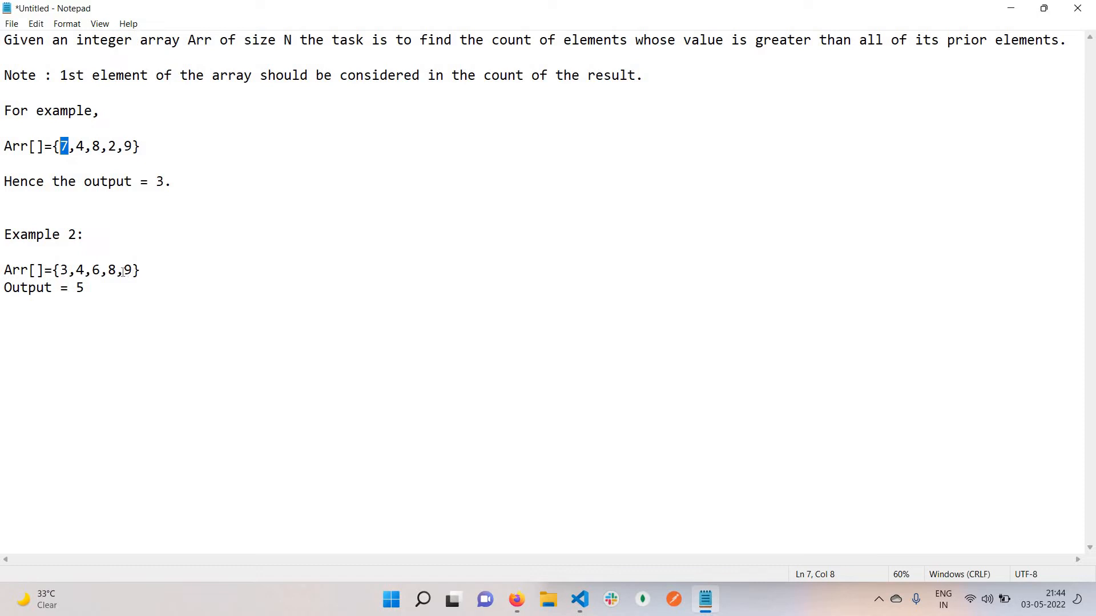
pyautogui.doubleClick(130, 270)
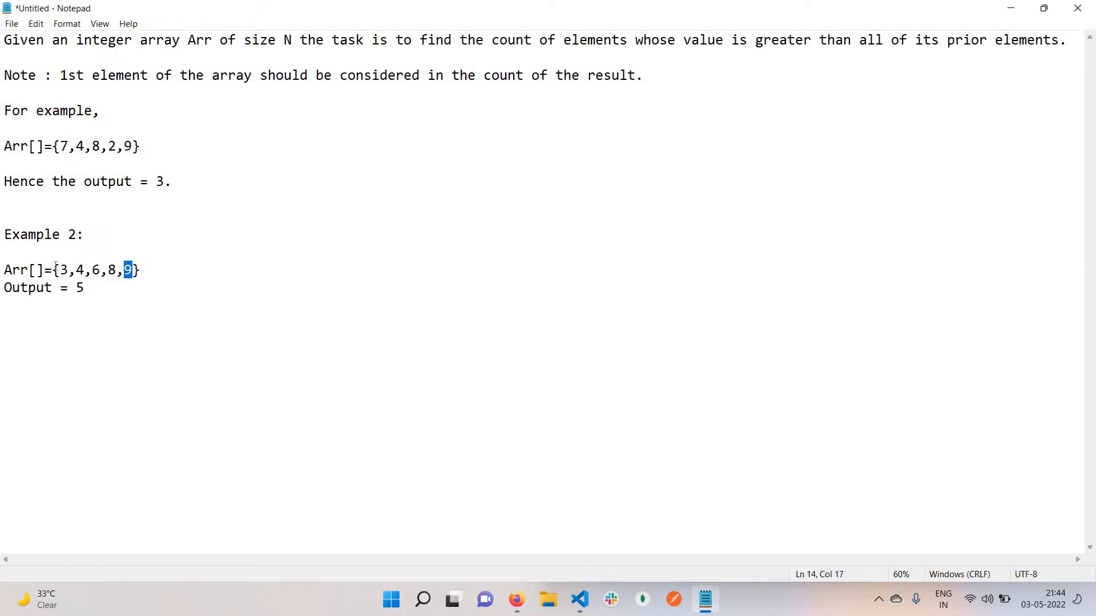
pyautogui.moveTo(121, 270); pyautogui.dragTo(60, 270)
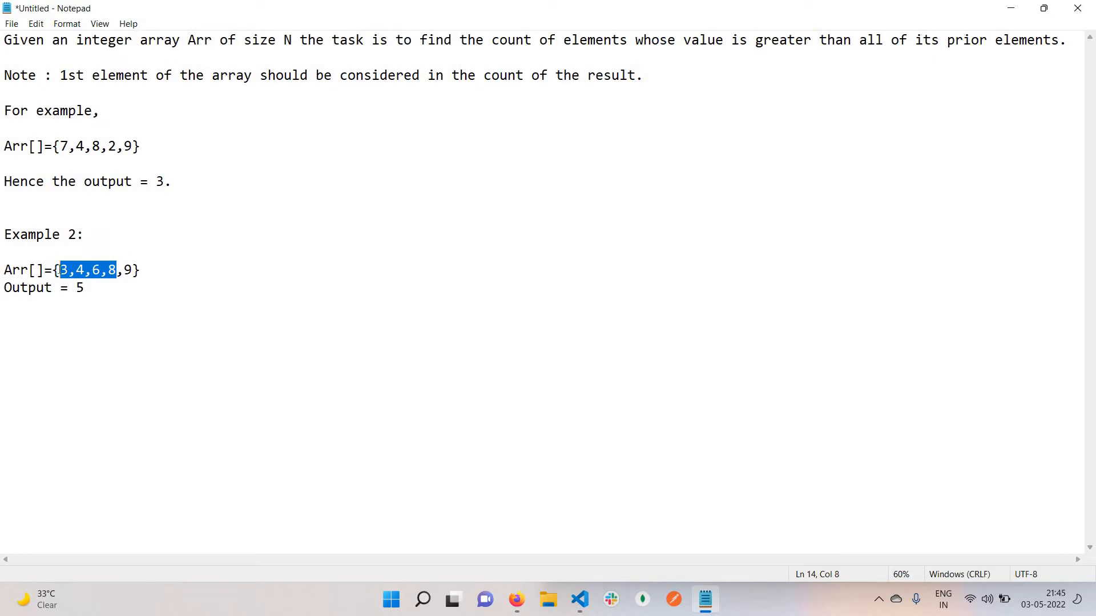
pyautogui.click(119, 280)
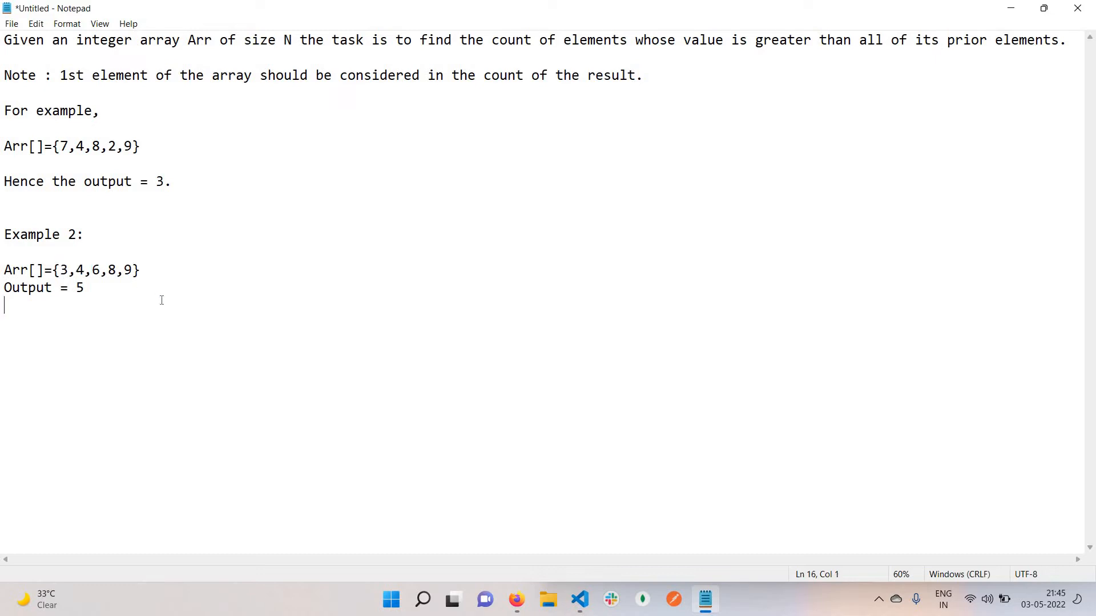
pyautogui.moveTo(268, 359)
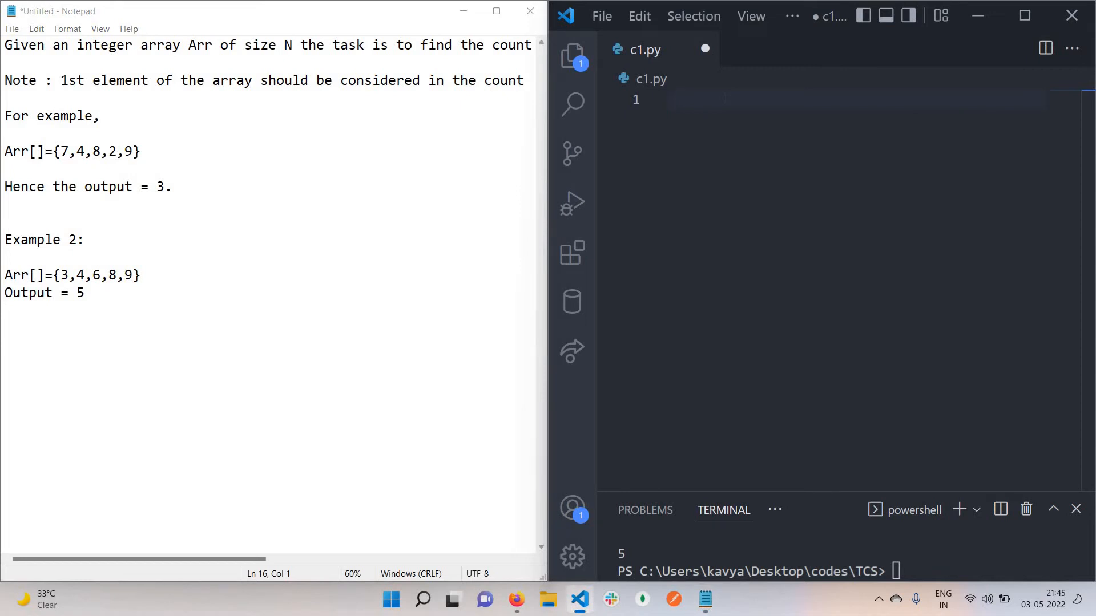
# Step: Write N = int(input()) as c1.py's first line, with a #number of elements comment
pyautogui.write('N =')
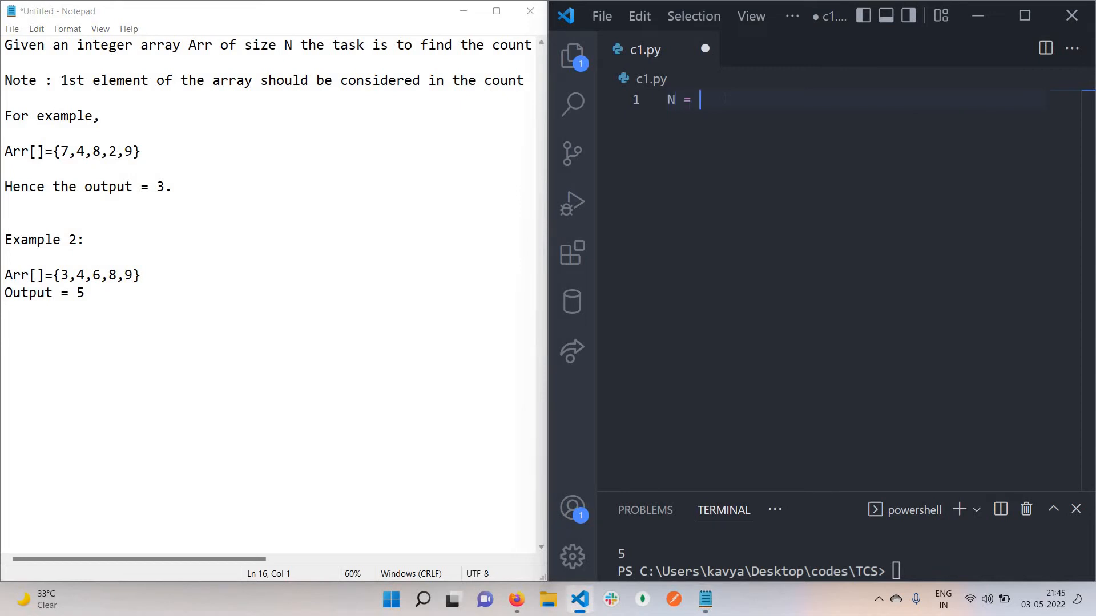
pyautogui.write('int')
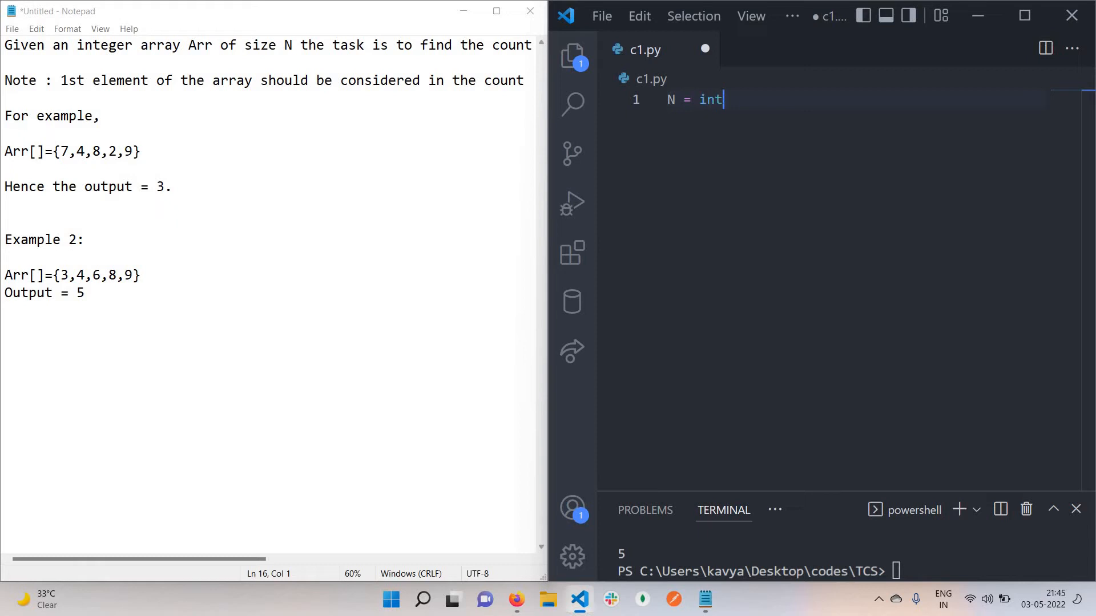
pyautogui.write('(')
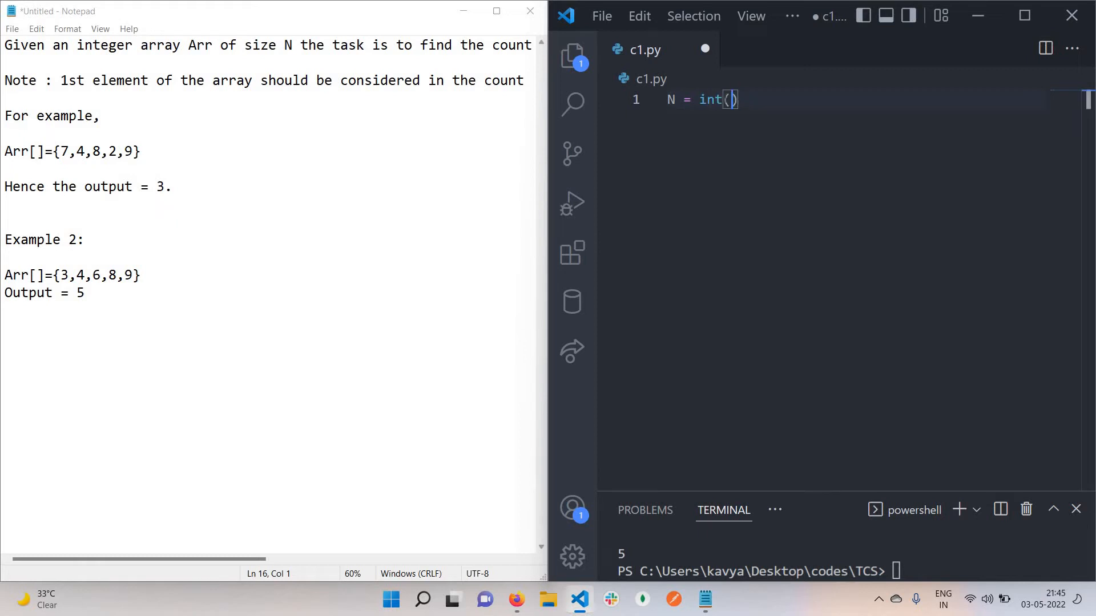
pyautogui.write('input(')
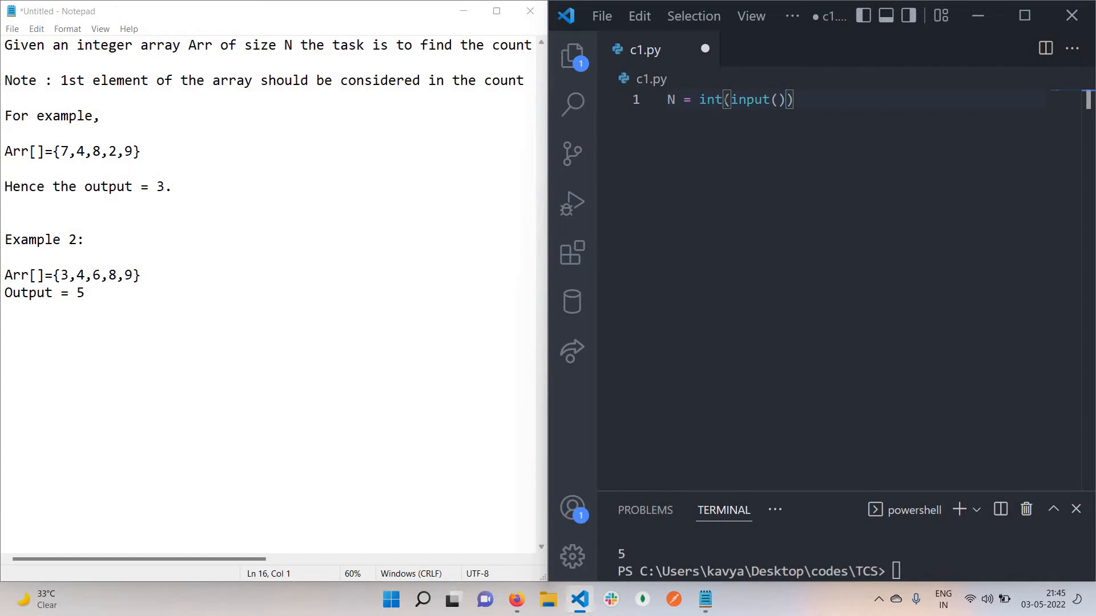
pyautogui.press('Enter')
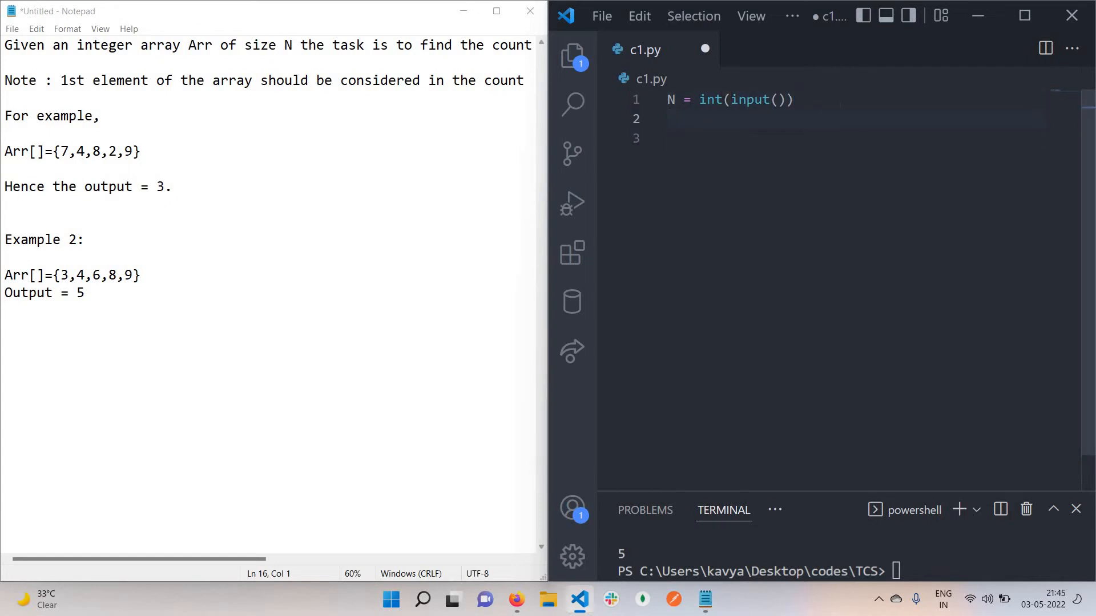
pyautogui.write('#number of elements')
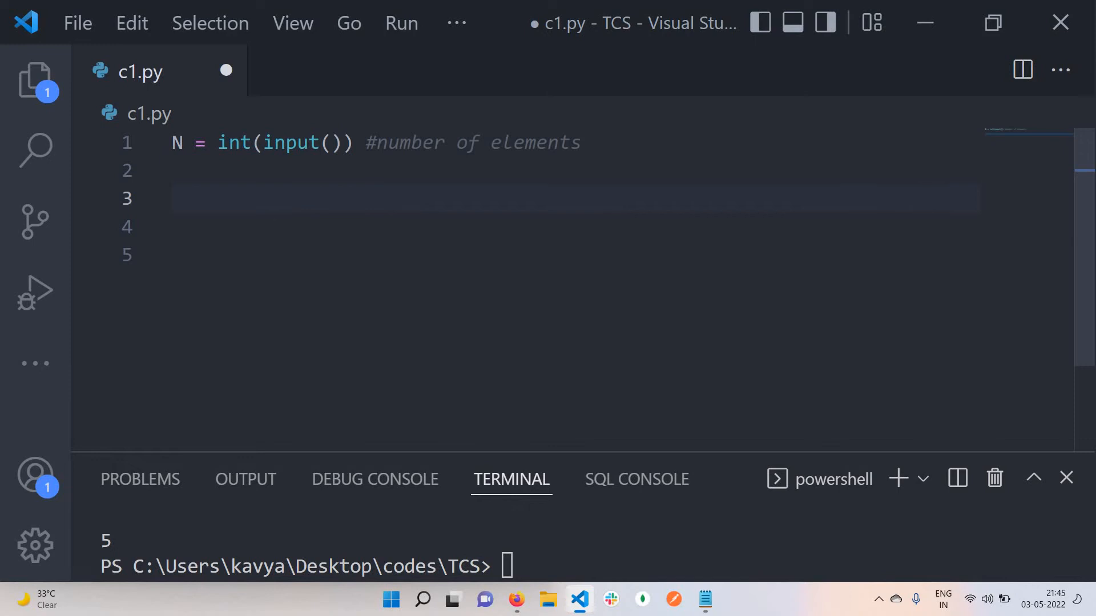
# Step: Add Arr = list(map(int, input().split()))[:N] on line 3 and start a new line
pyautogui.write('Arr =')
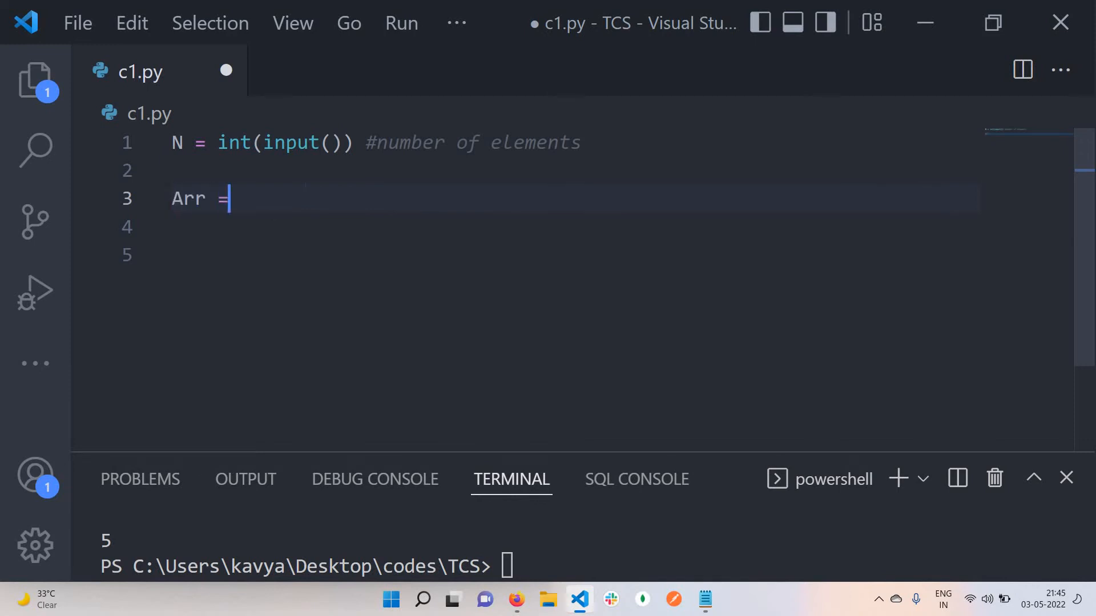
pyautogui.write('list()')
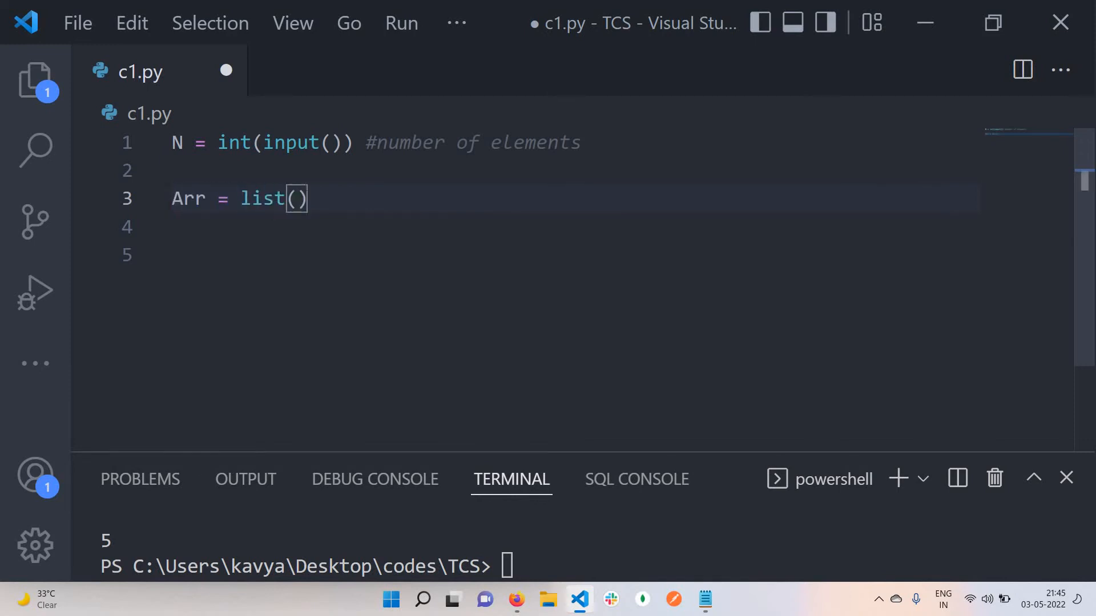
pyautogui.write('map')
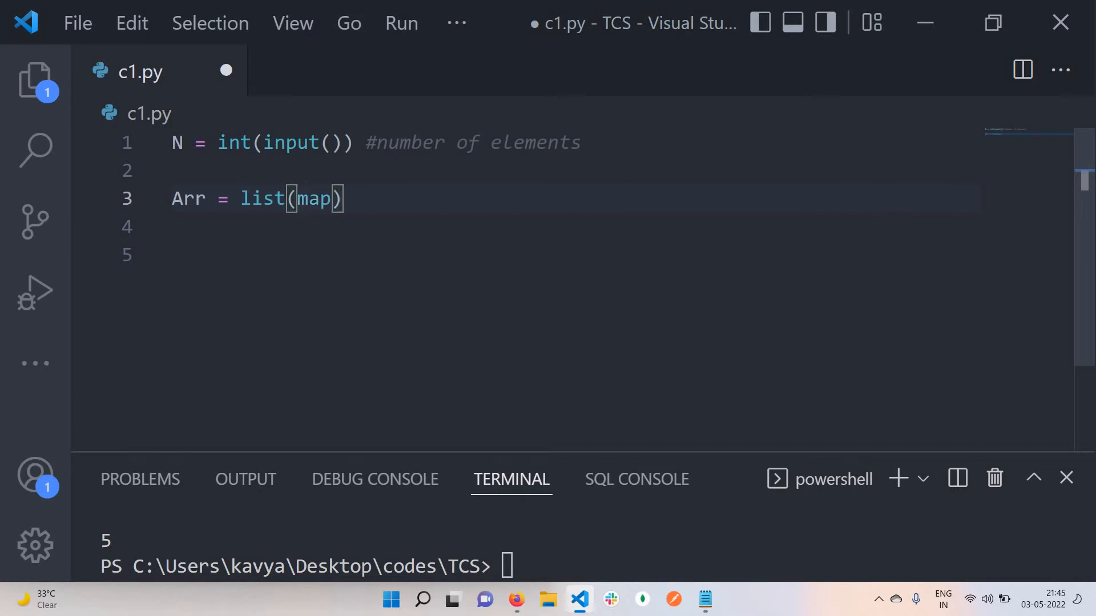
pyautogui.write('()')
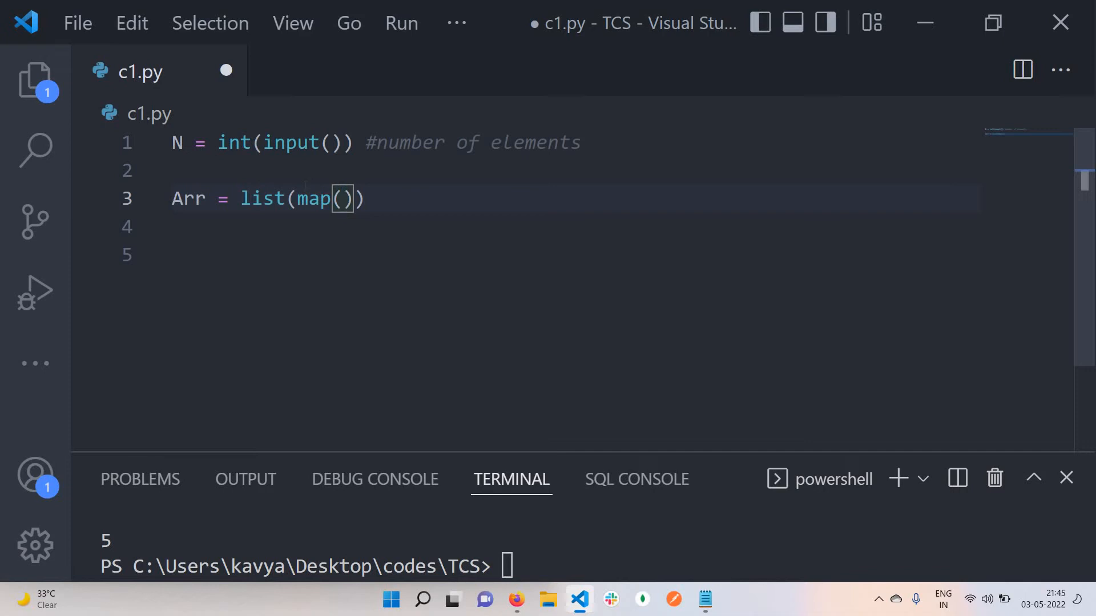
pyautogui.write('int,')
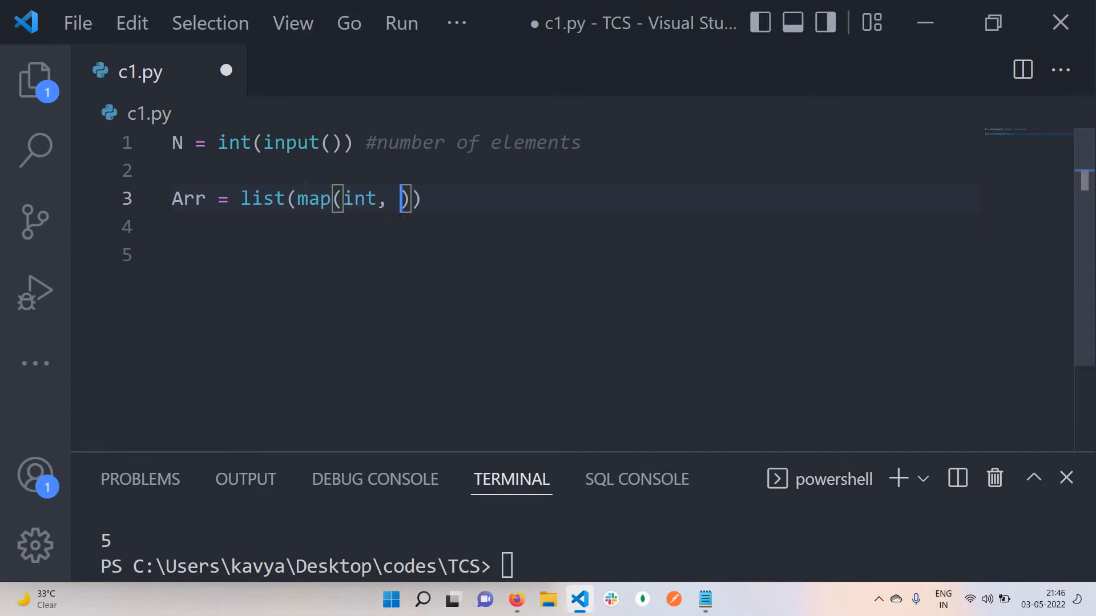
pyautogui.write('input()')
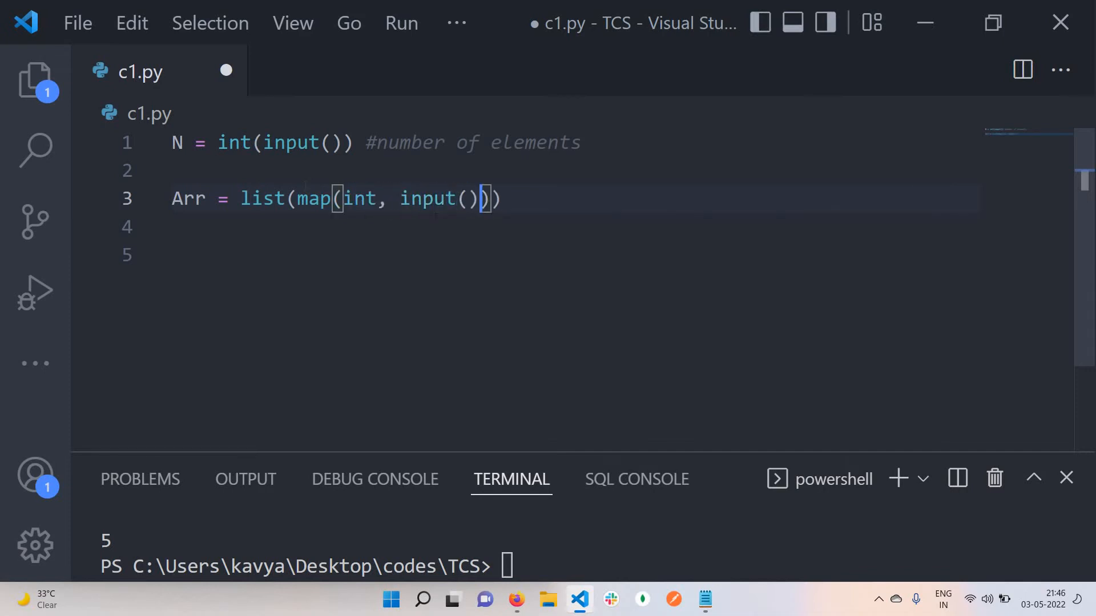
pyautogui.write('.splo')
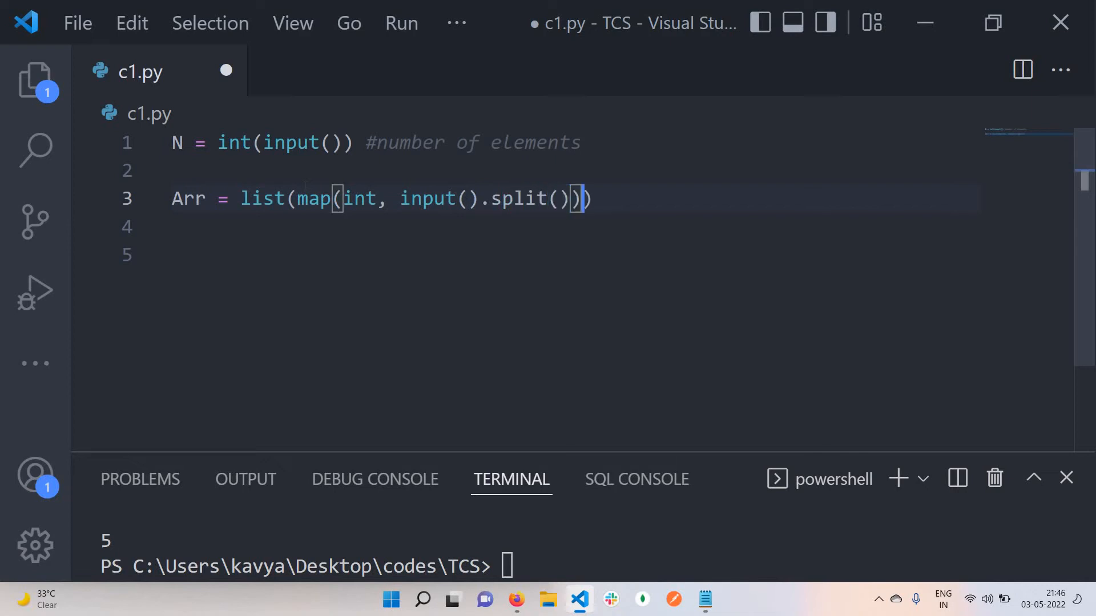
pyautogui.write('[]')
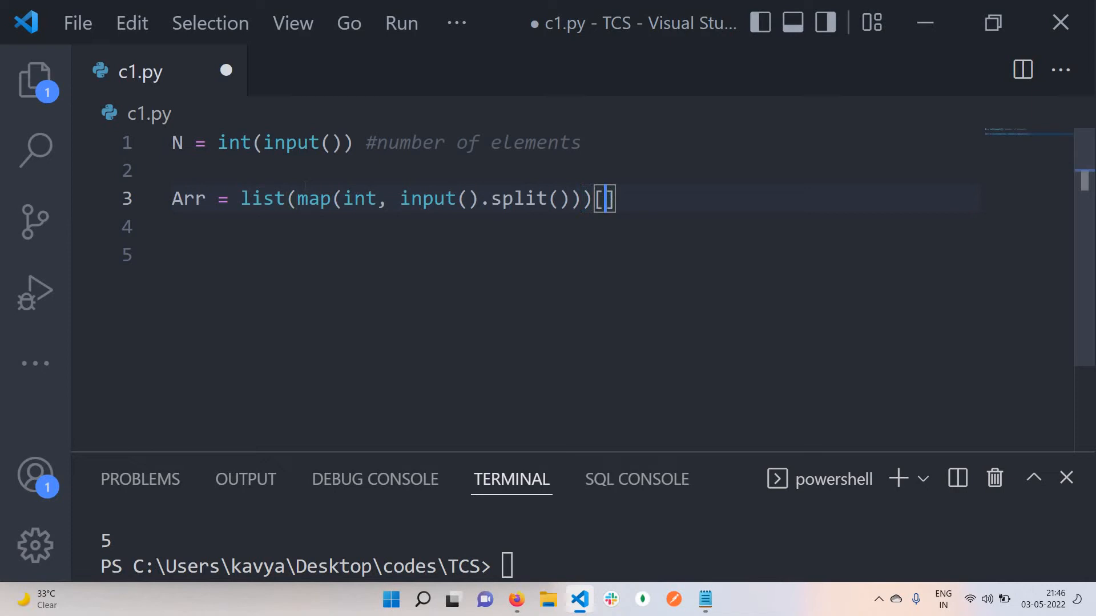
pyautogui.write(':N')
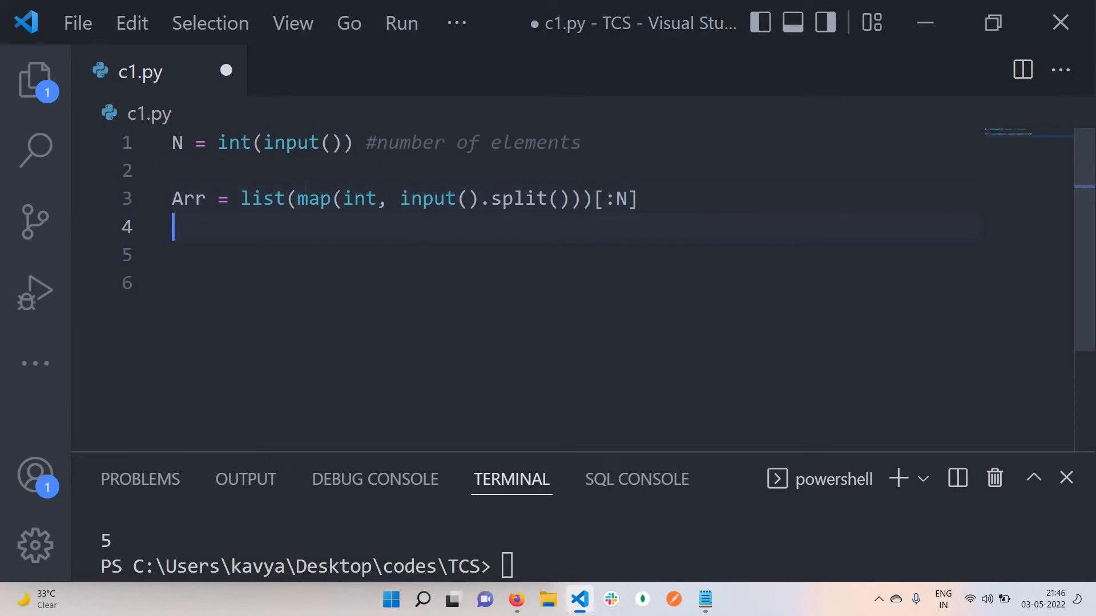
pyautogui.press('enter')
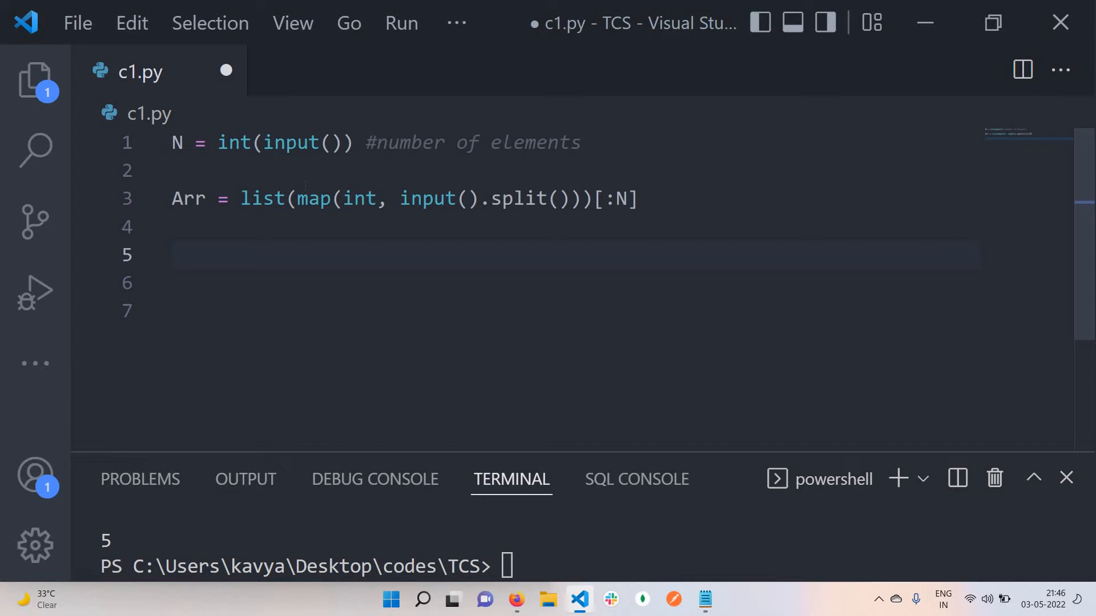
# Step: Add maxx = 0 #it will target the maxx values and ansCount = 0 #this is for ans
pyautogui.write('maxx')
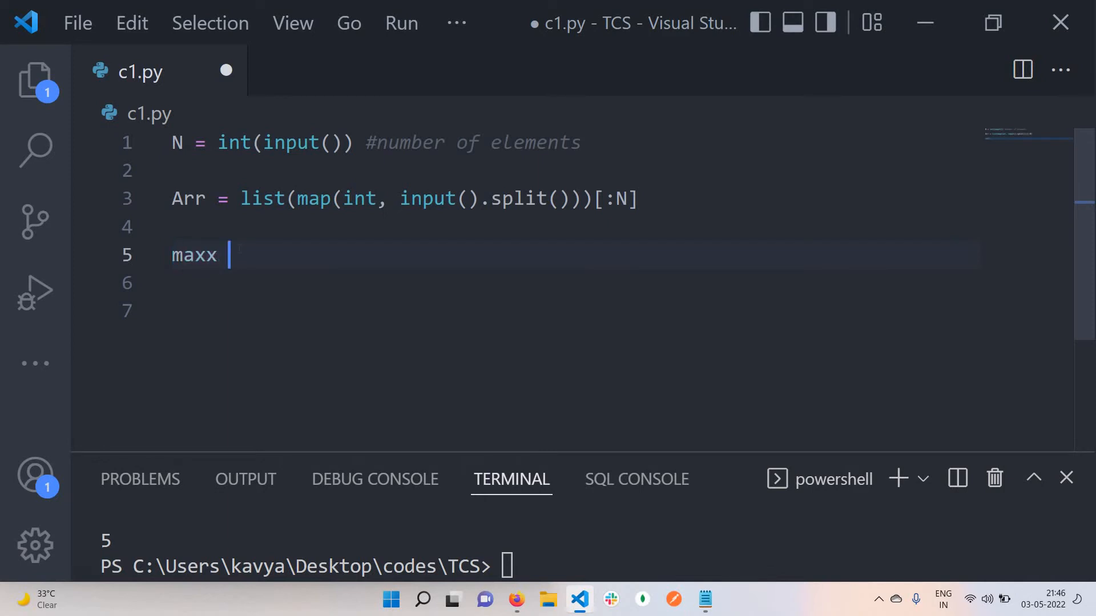
pyautogui.write('= 0')
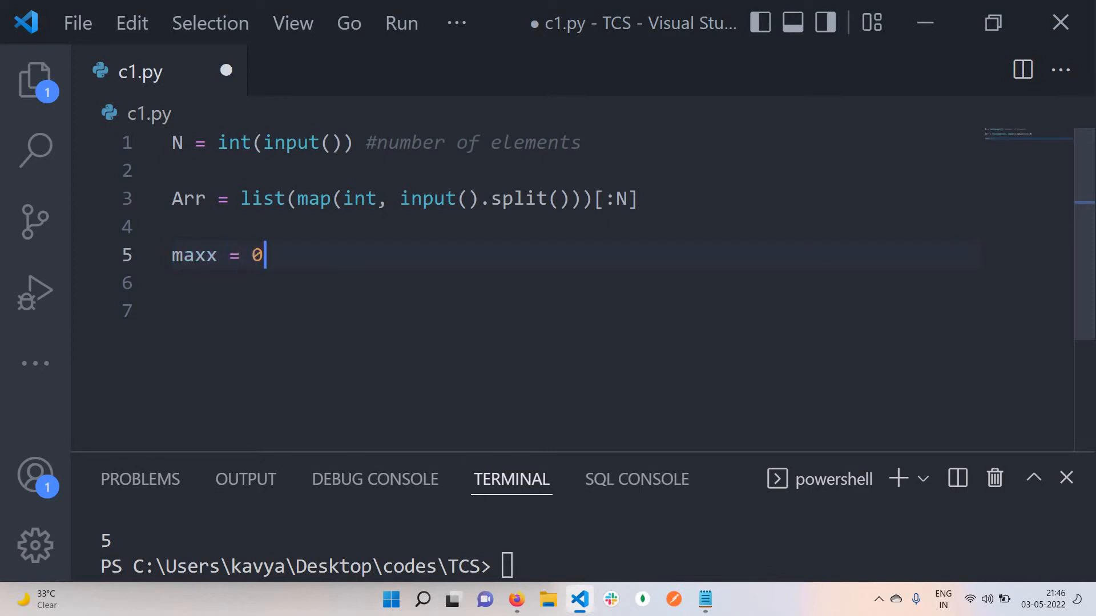
pyautogui.write('ans')
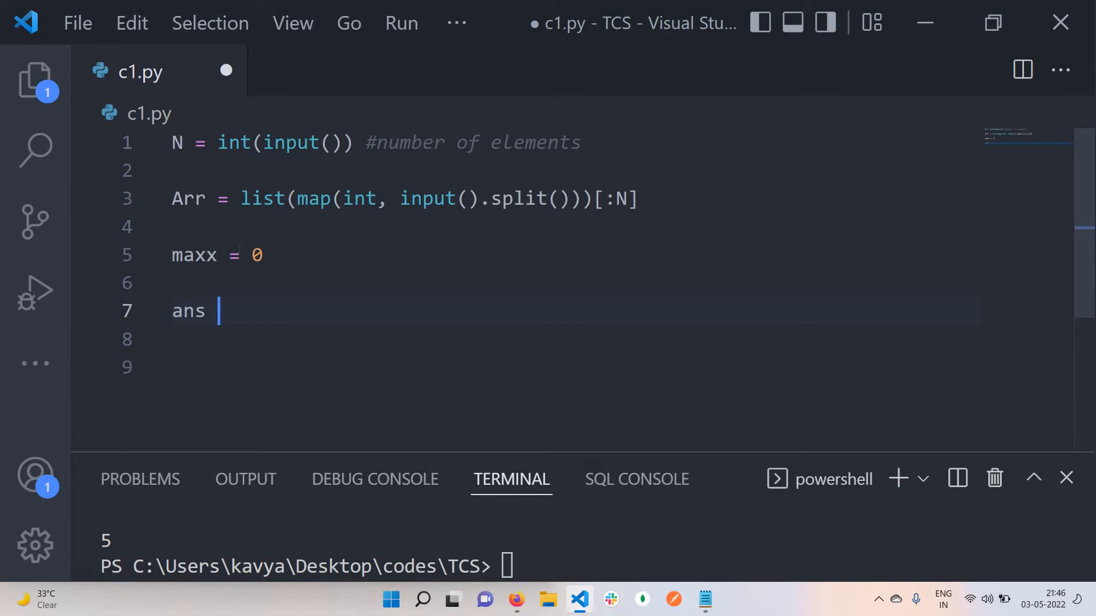
pyautogui.write('Count = 0')
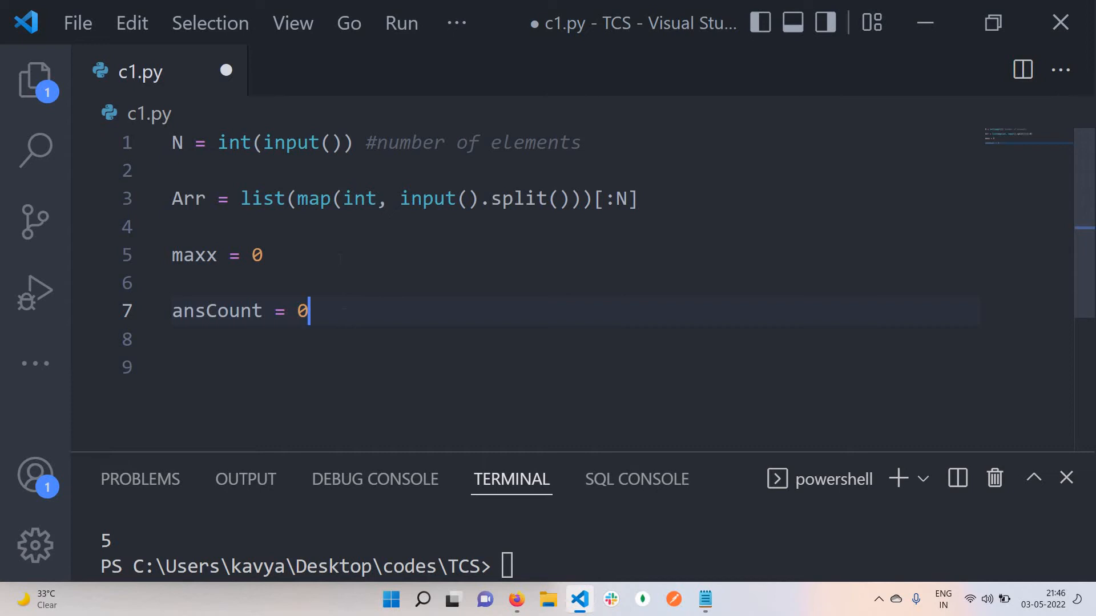
pyautogui.write('#it will targe')
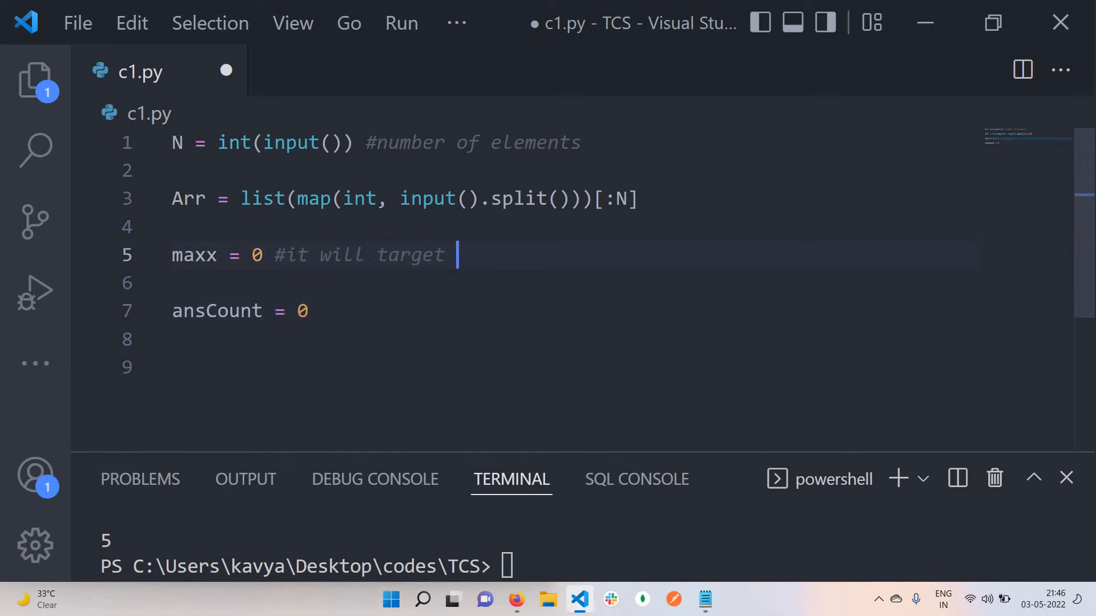
pyautogui.write('the maxx valu')
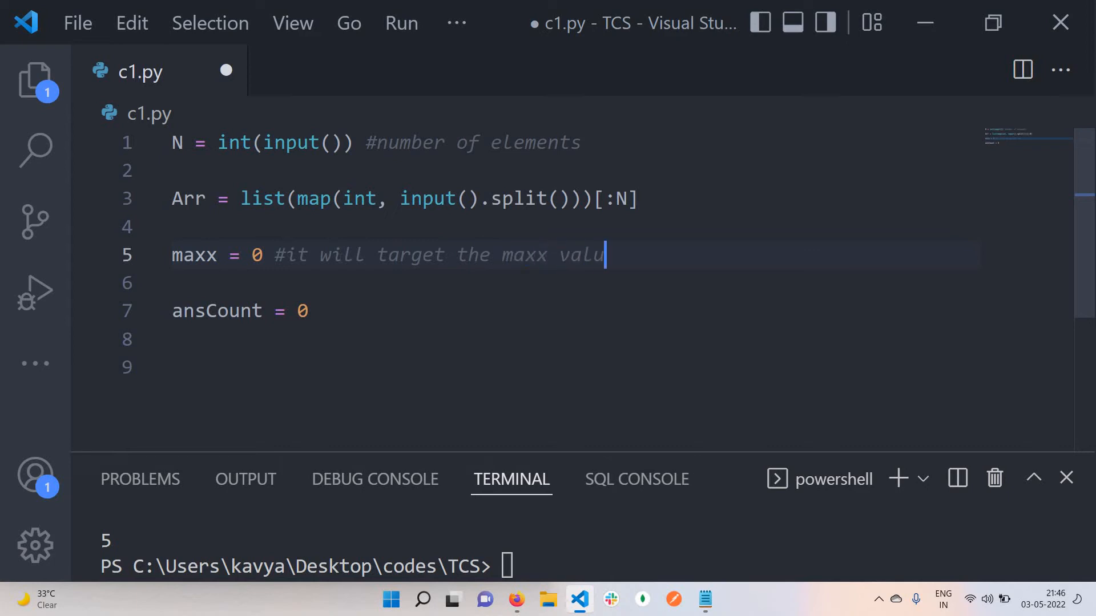
pyautogui.write('es')
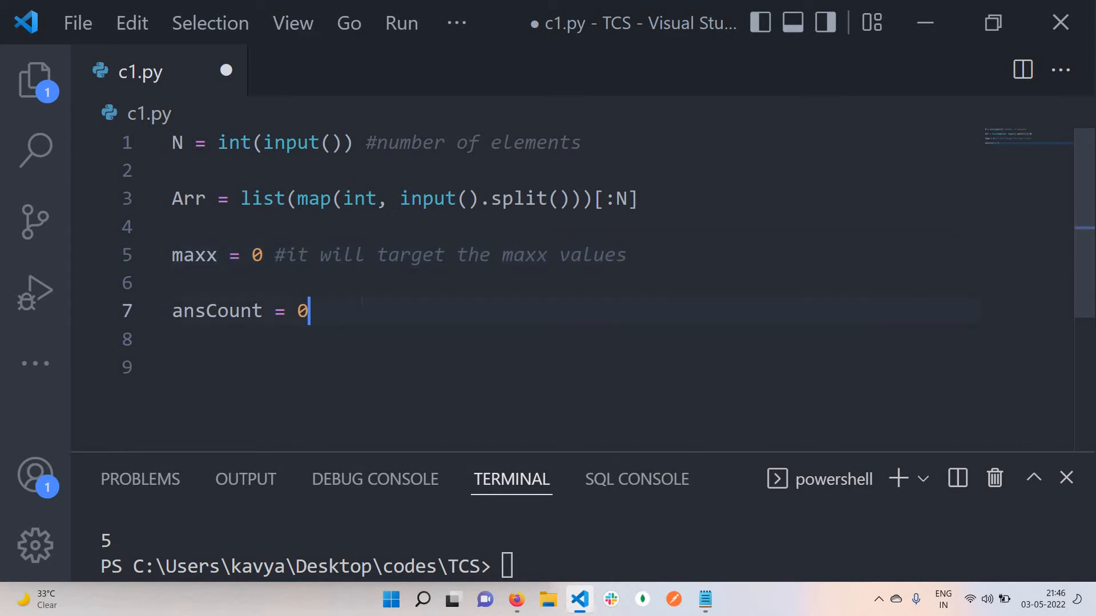
pyautogui.write('#t')
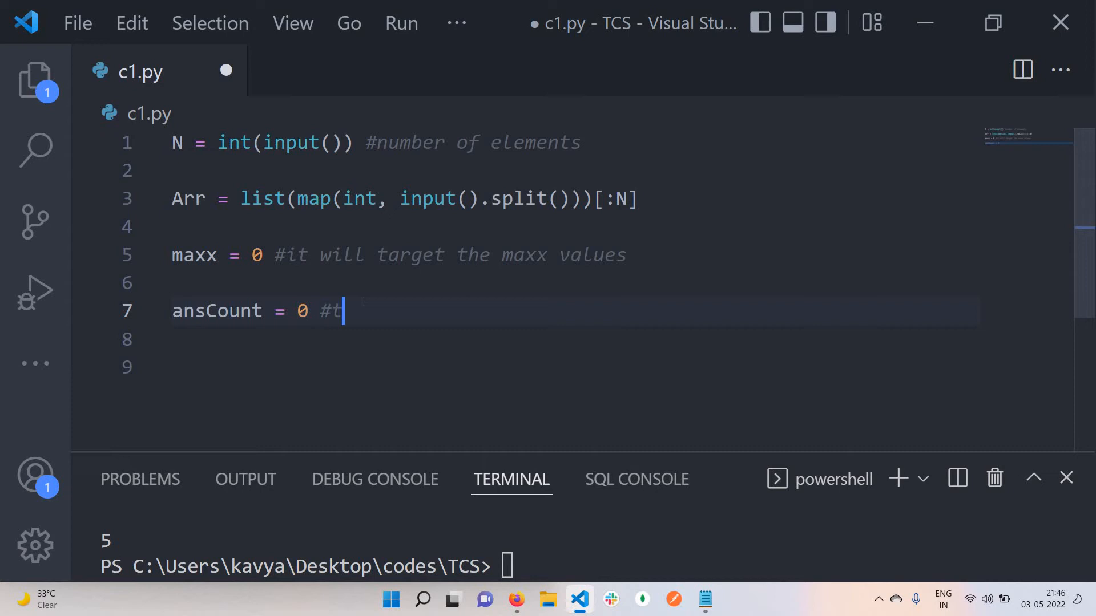
pyautogui.write('his is for ans')
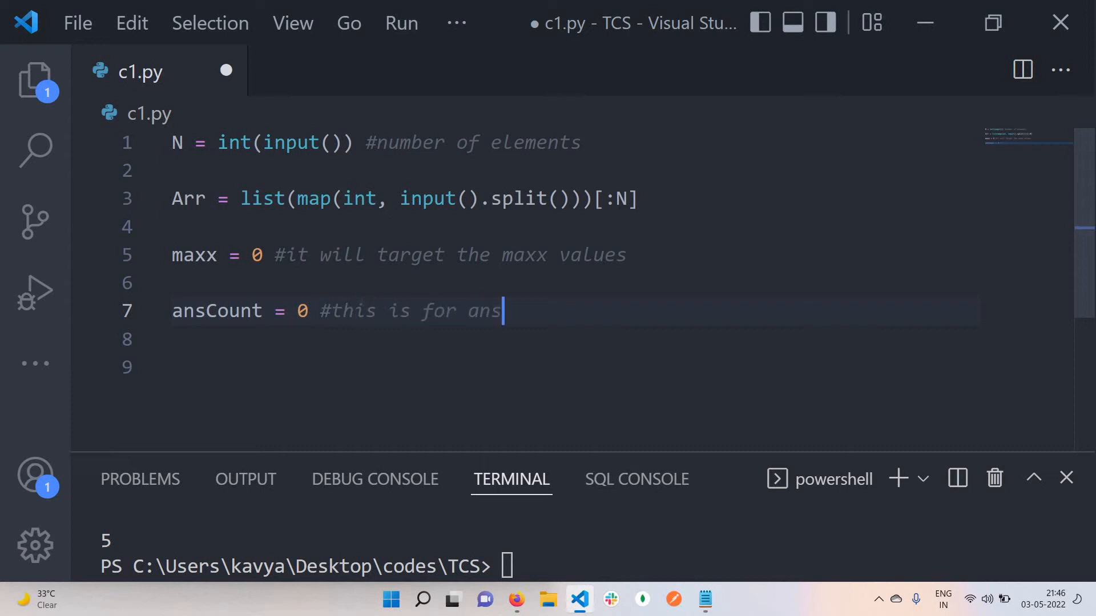
pyautogui.write('for')
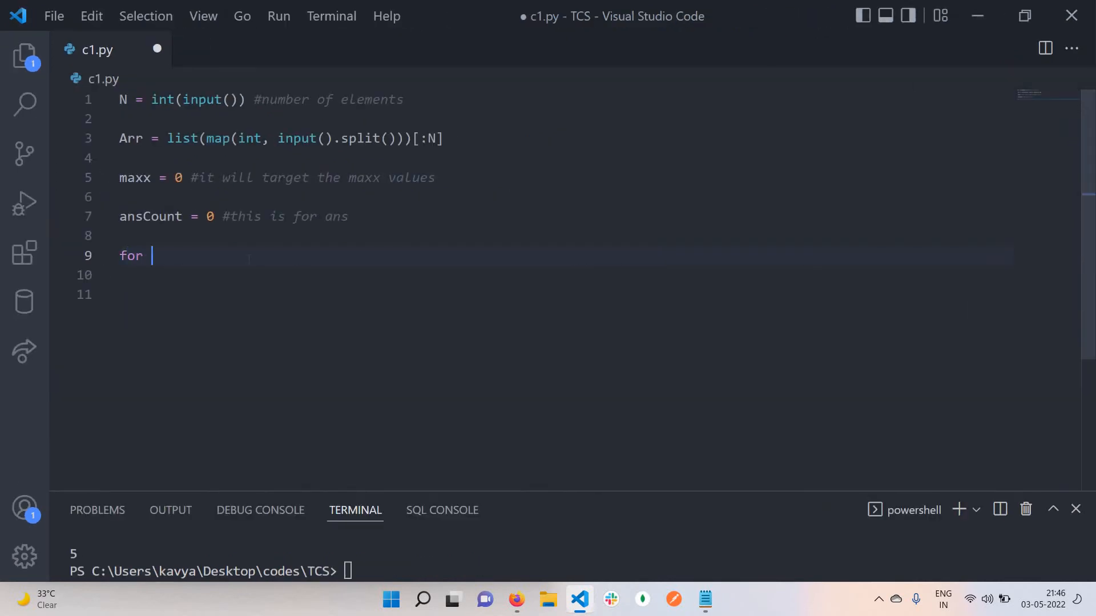
# Step: Write for i in Arr: if i > maxx: setting maxx = i and c+=1
pyautogui.write('i')
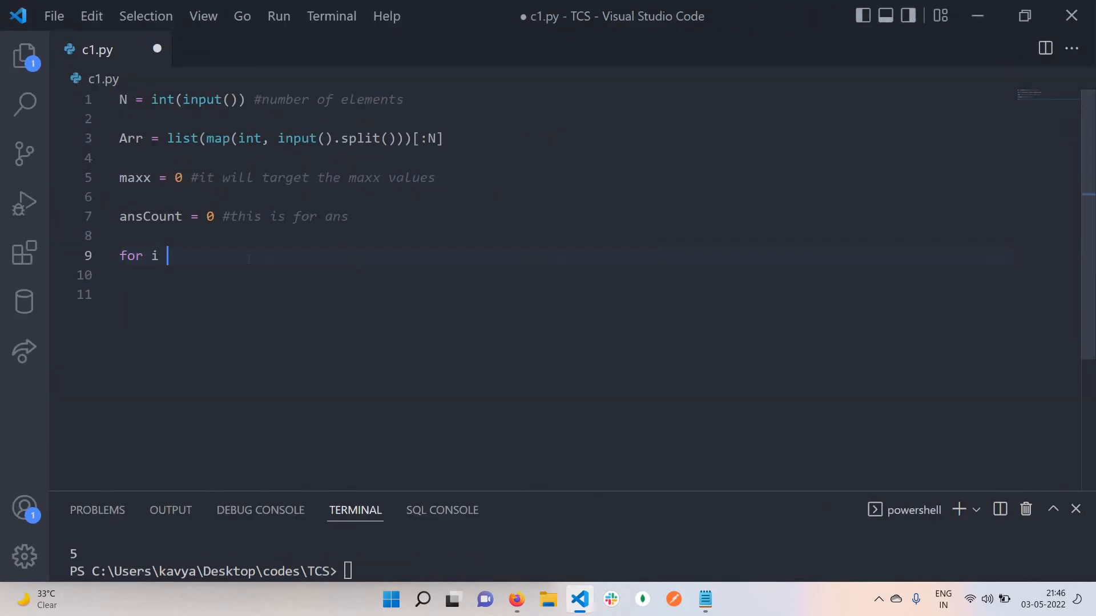
pyautogui.write('i')
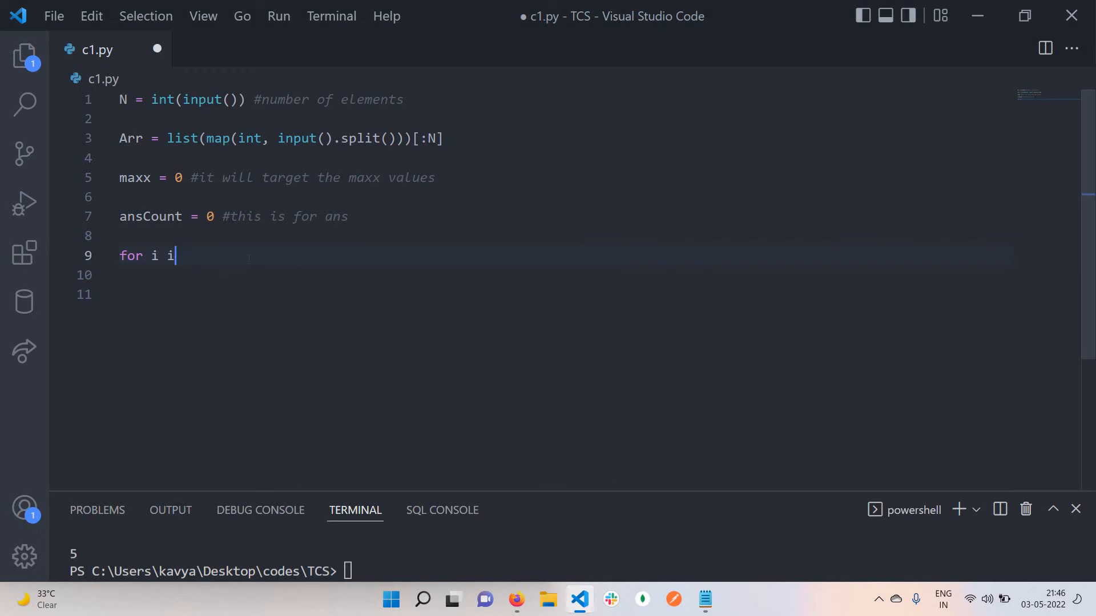
pyautogui.write('n Arr:')
pyautogui.click(563, 275)
pyautogui.write('if')
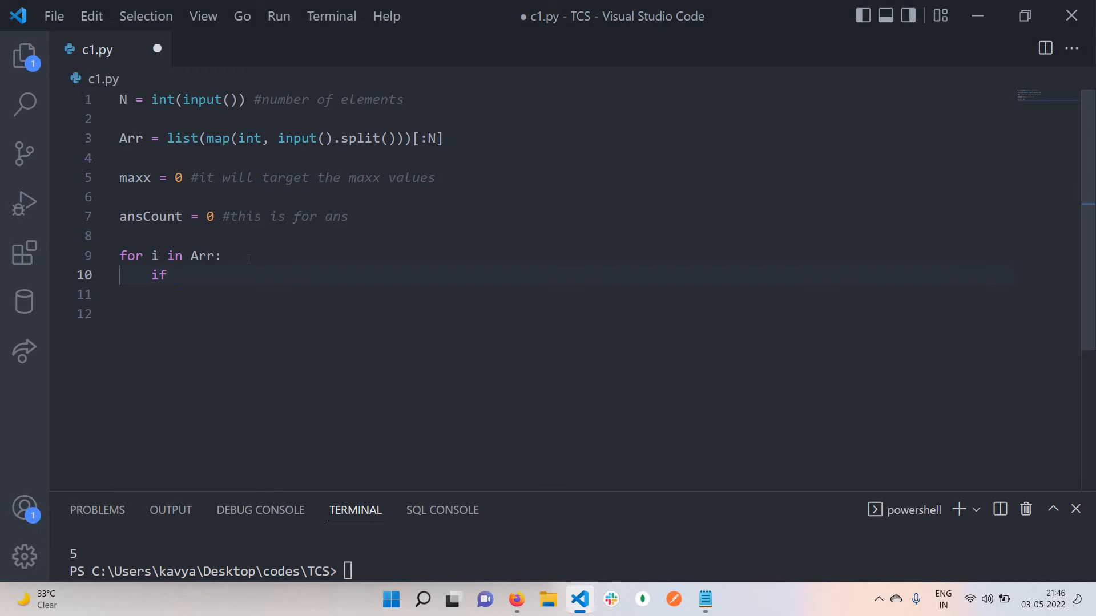
pyautogui.write('i<')
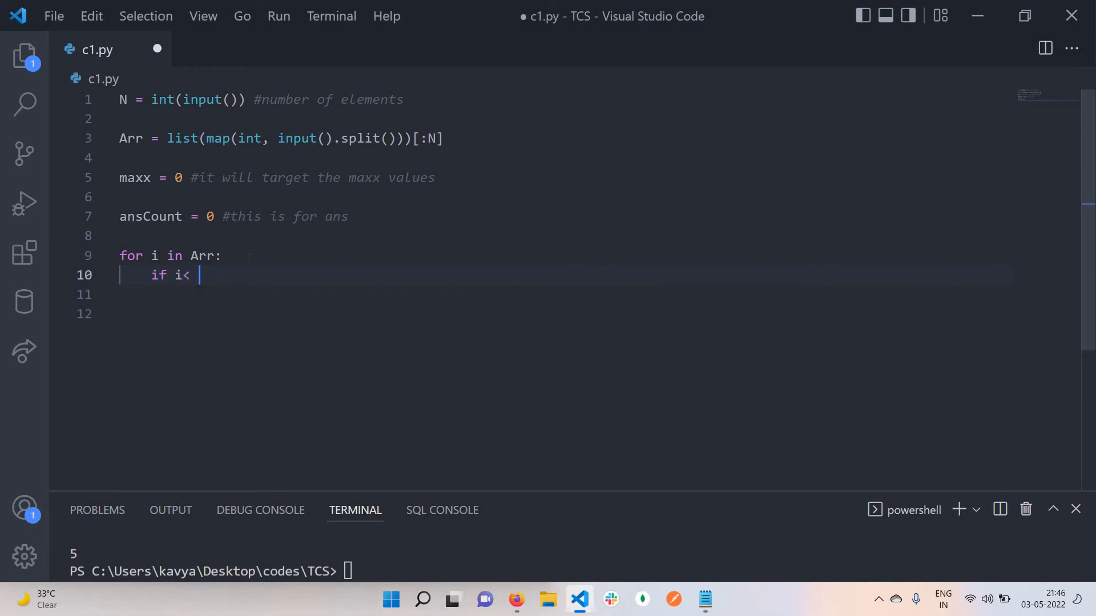
pyautogui.write('> ma')
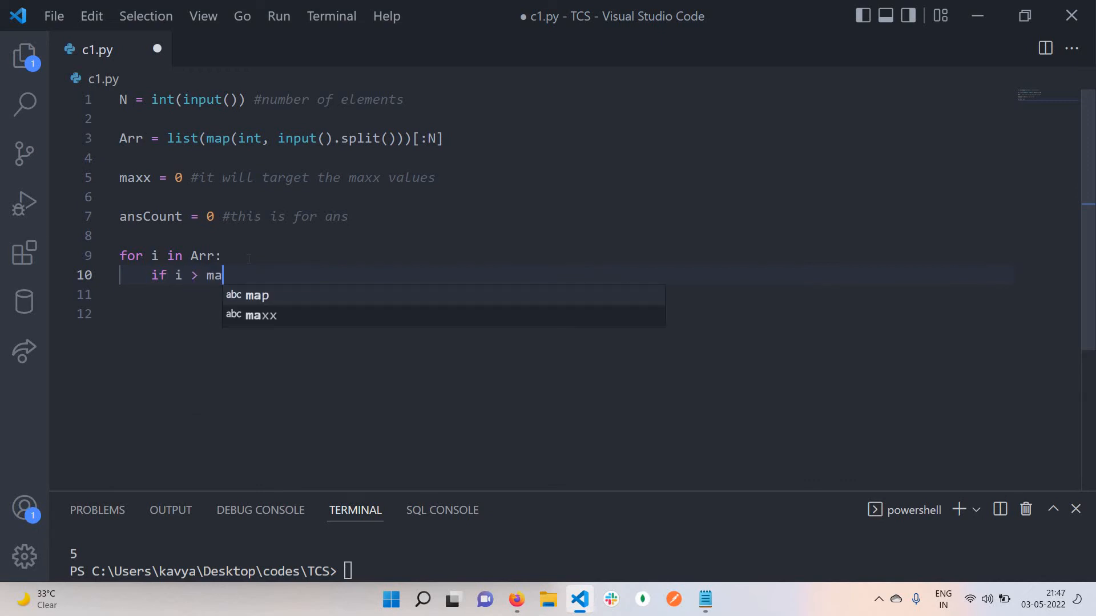
pyautogui.write('xx:')
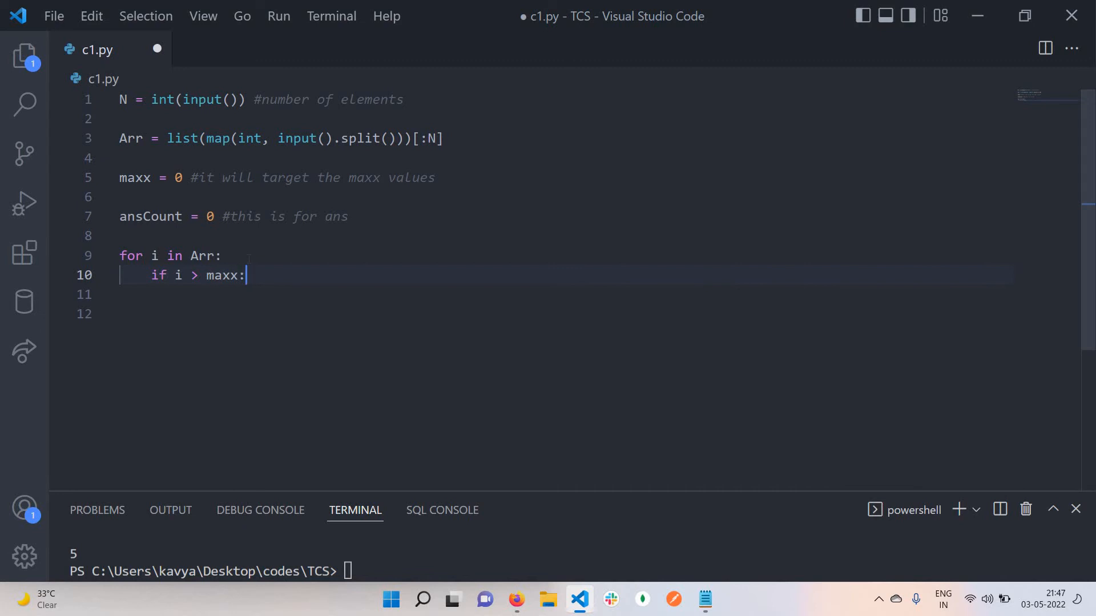
pyautogui.write('maxx')
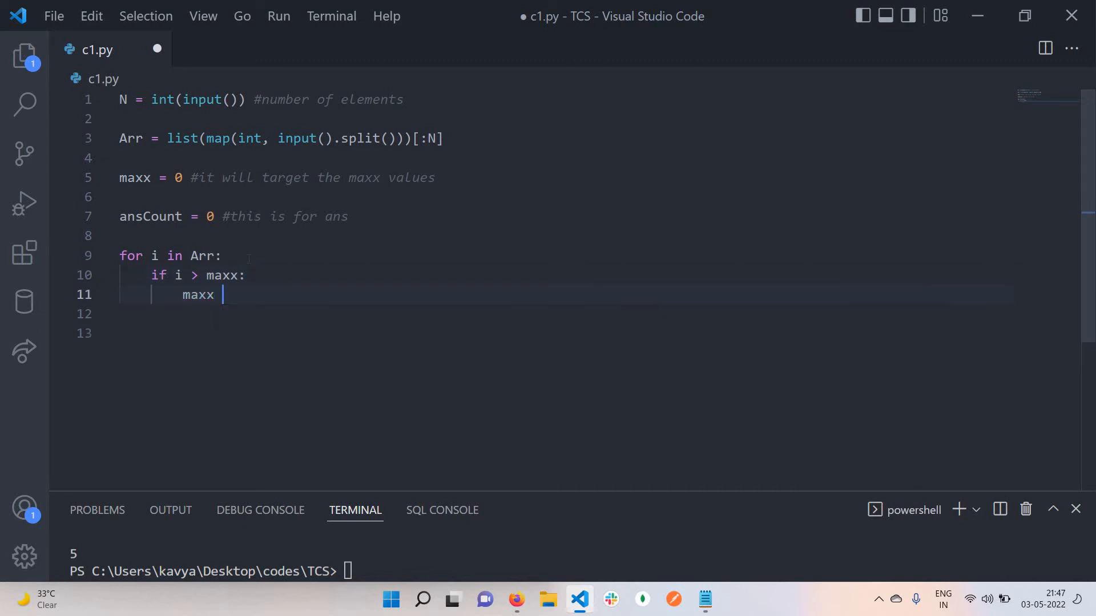
pyautogui.write('= i')
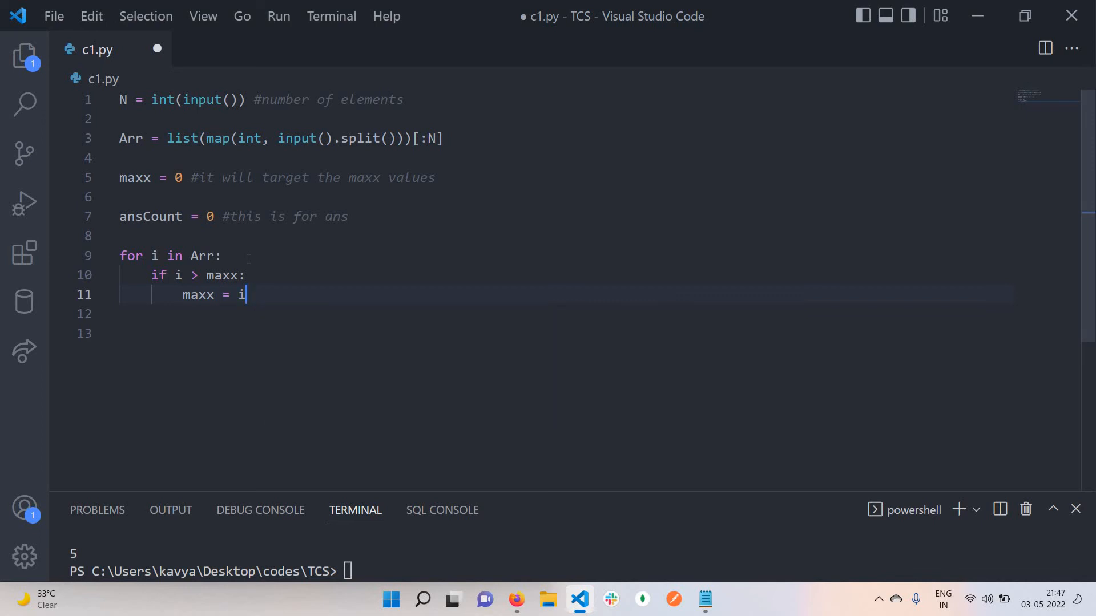
pyautogui.write('c+=1')
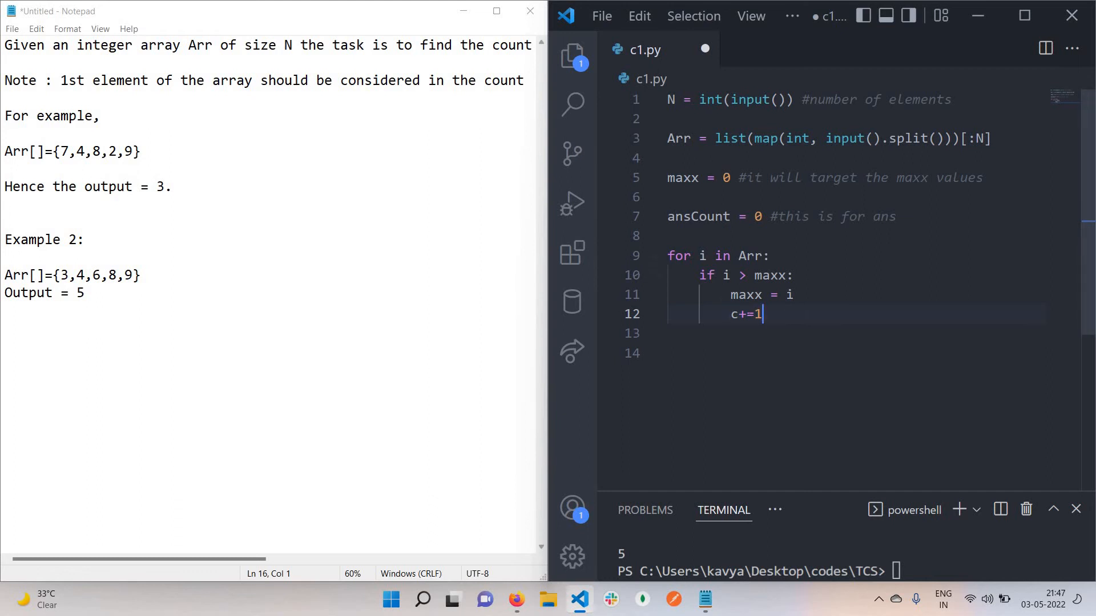
pyautogui.moveTo(511, 247)
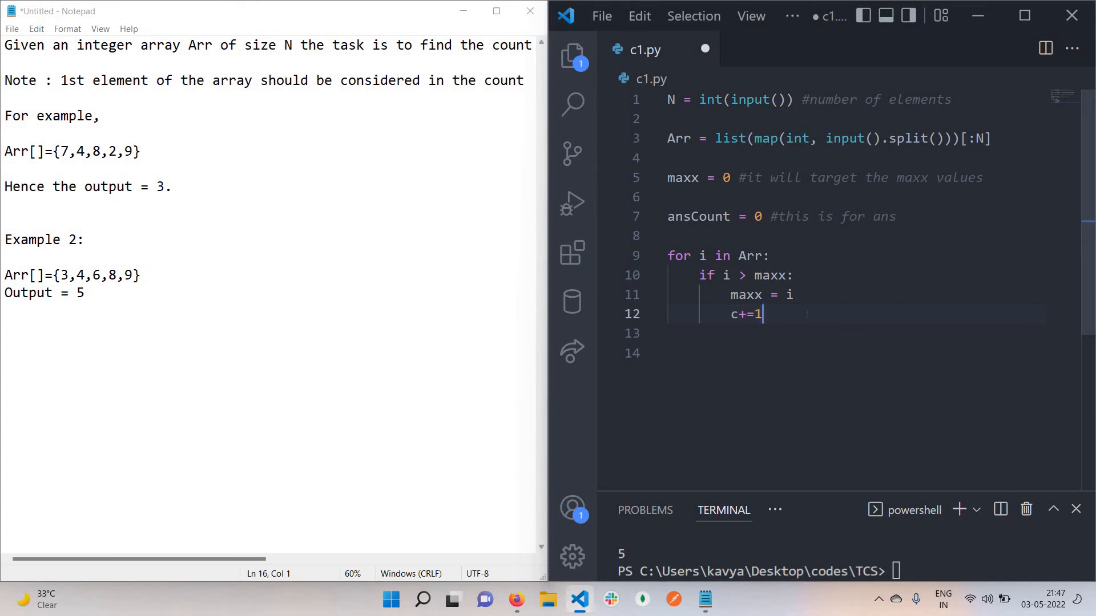
# Step: Add print(ansCount) after the loop and replace c+=1 with ansCount+=1
pyautogui.press('enter')
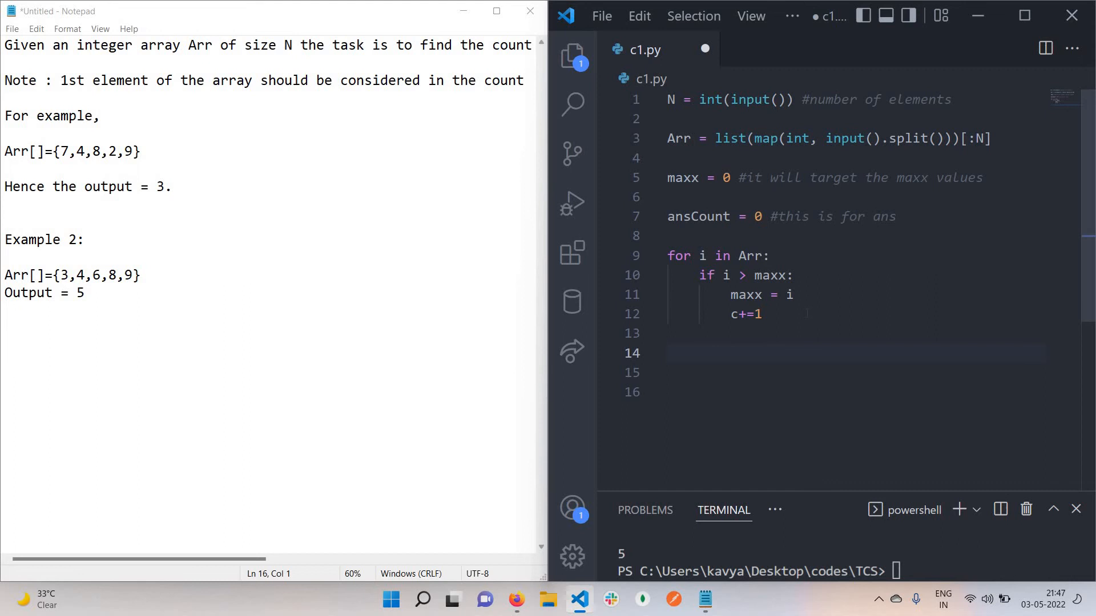
pyautogui.write('print')
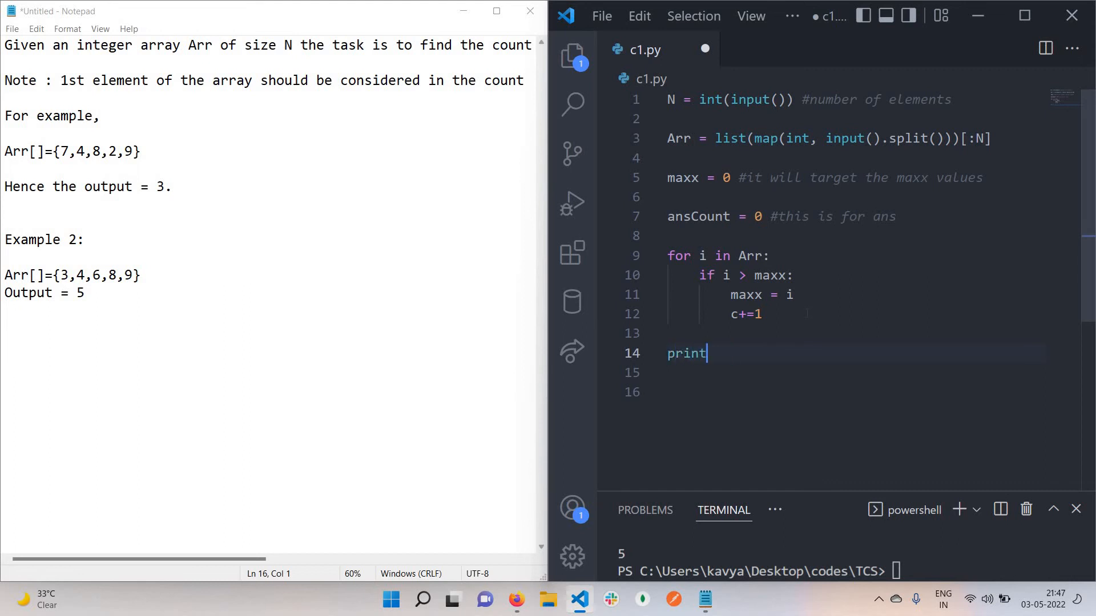
pyautogui.write('(')
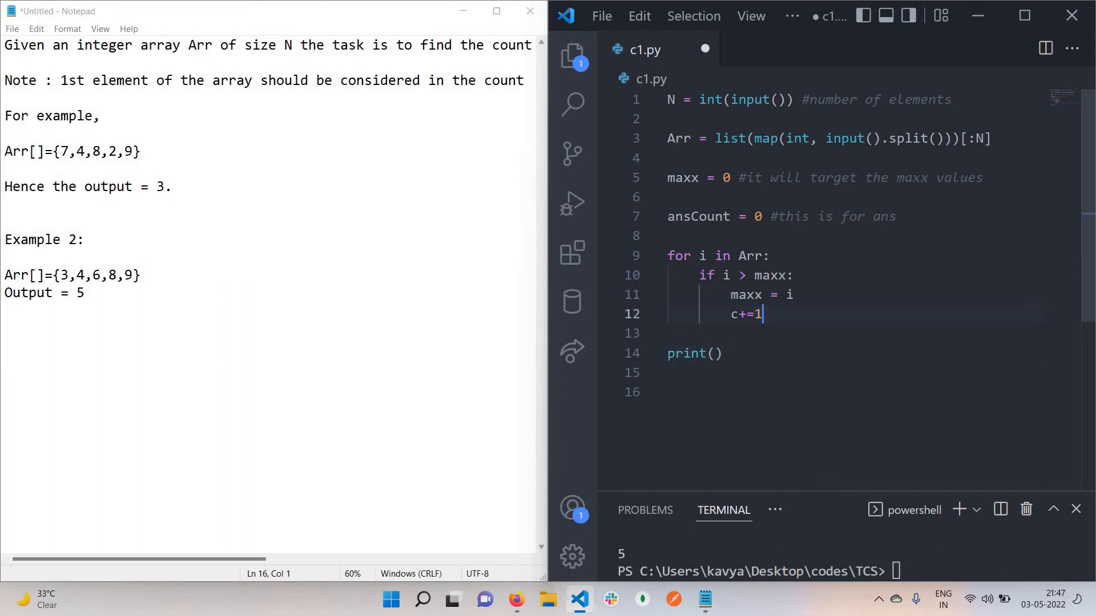
pyautogui.write('ansCount')
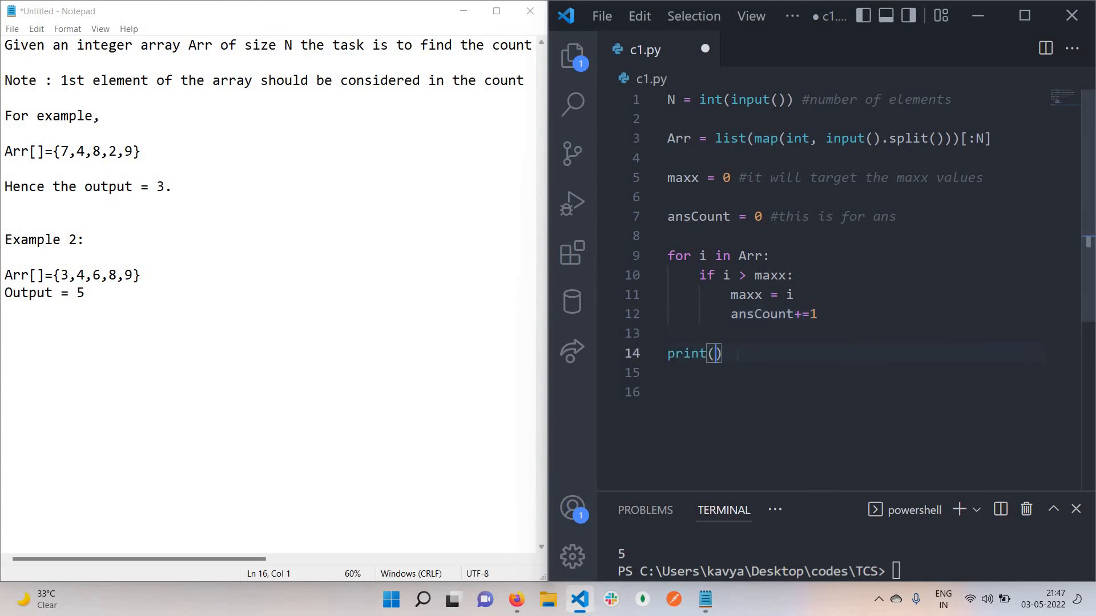
pyautogui.write('ansCount')
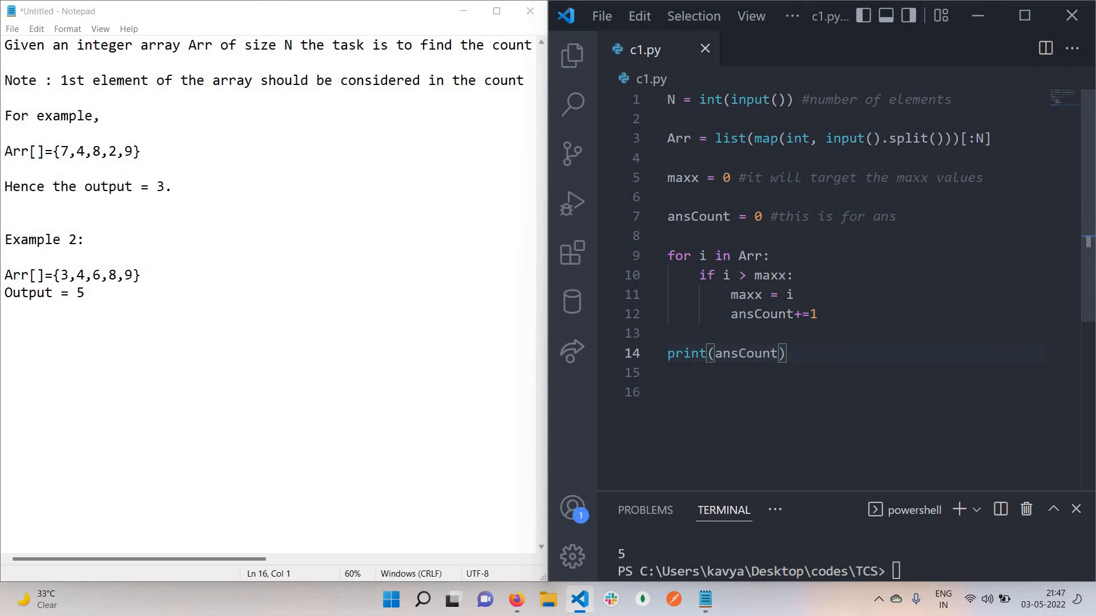
pyautogui.click(699, 333)
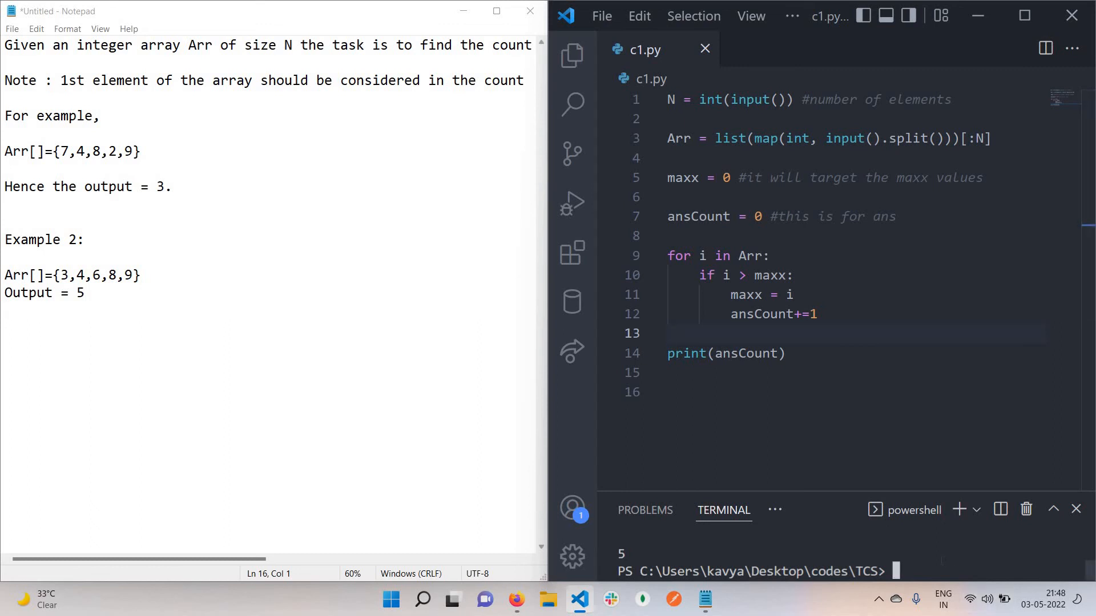
# Step: Run python c1.py with the example arrays, getting 5 for 3 4 6 8 9
pyautogui.write('python c1.py')
pyautogui.write('5')
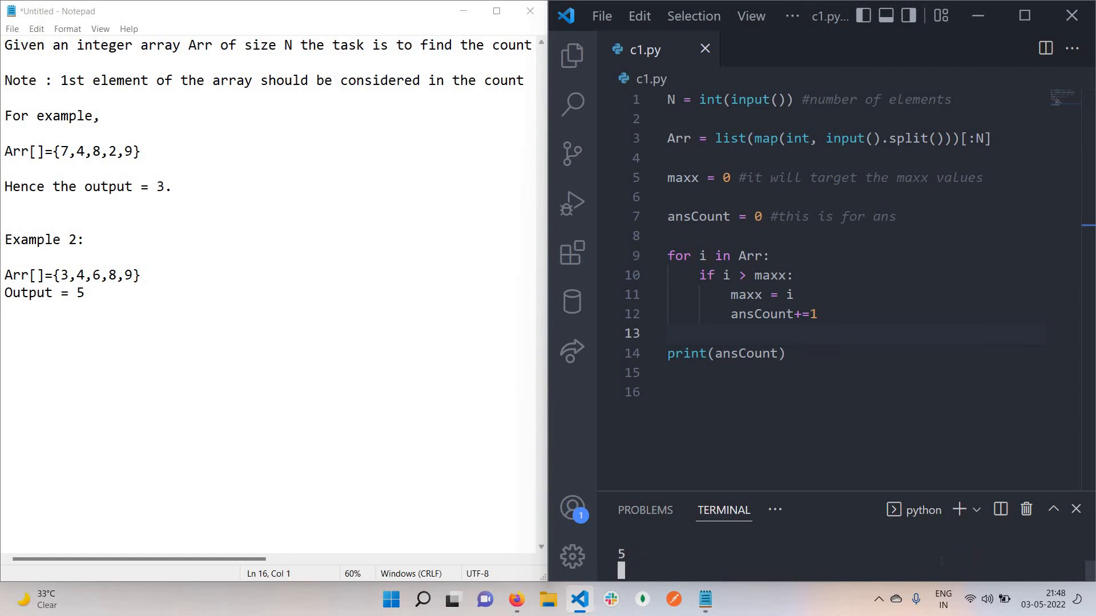
pyautogui.write('7')
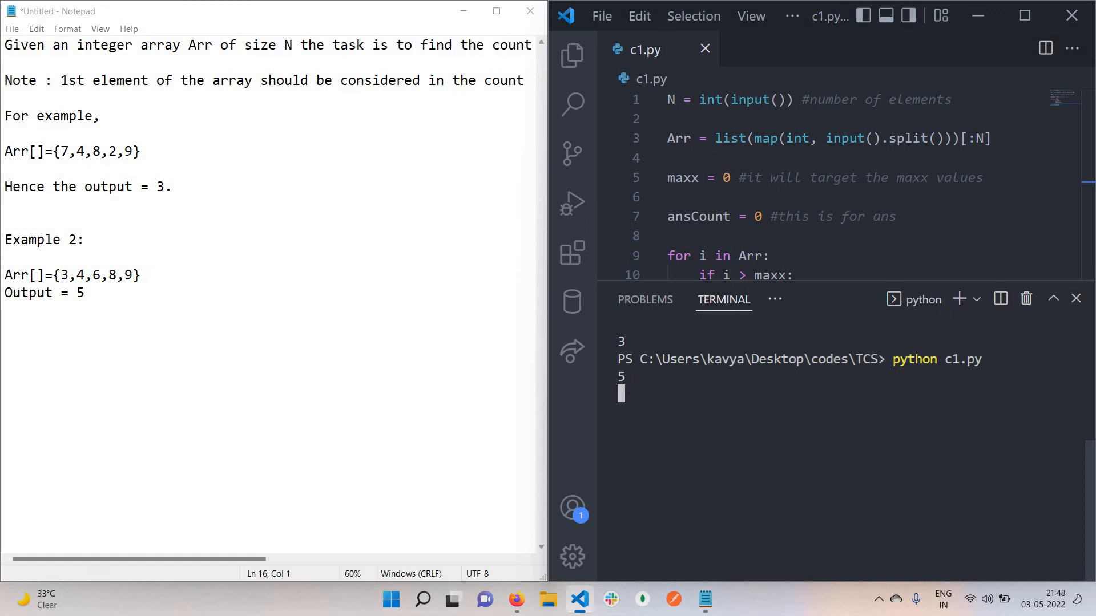
pyautogui.write('3 4 6')
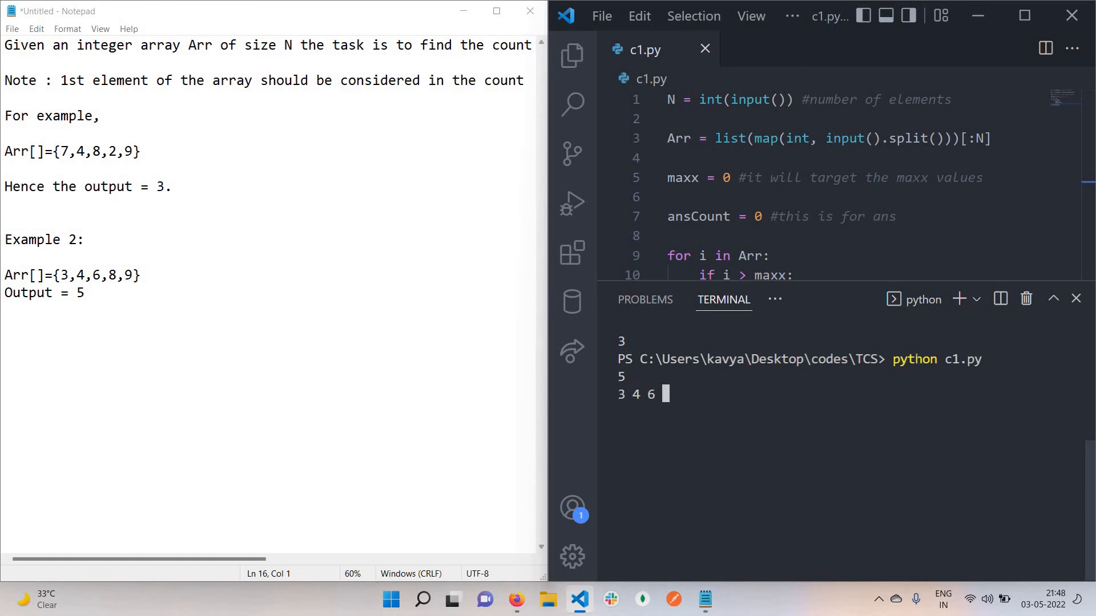
pyautogui.press('Enter')
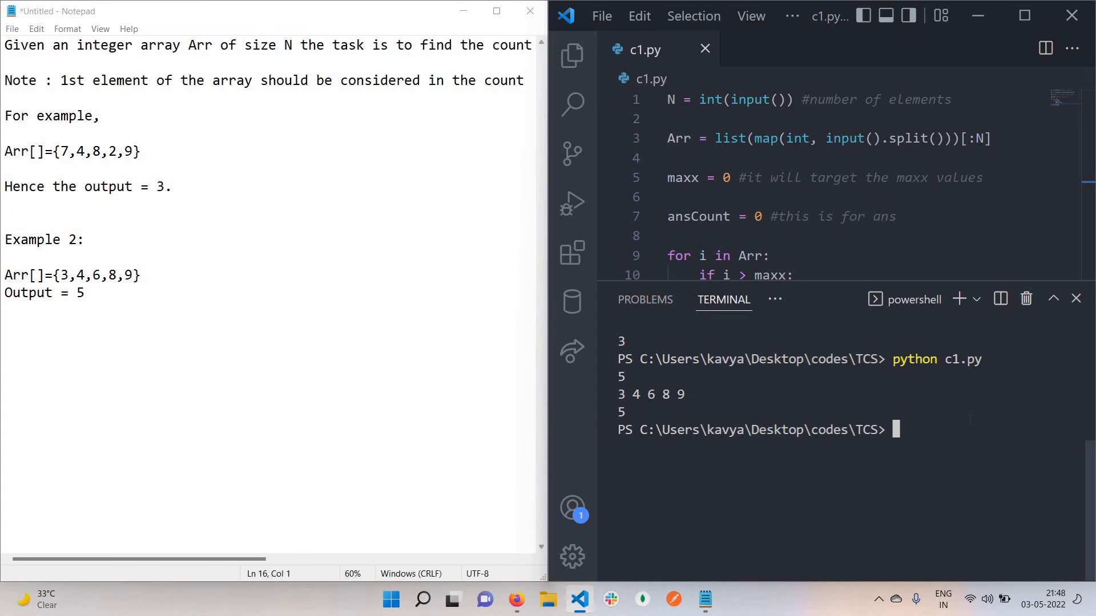
pyautogui.write('python c1.py')
pyautogui.write('8')
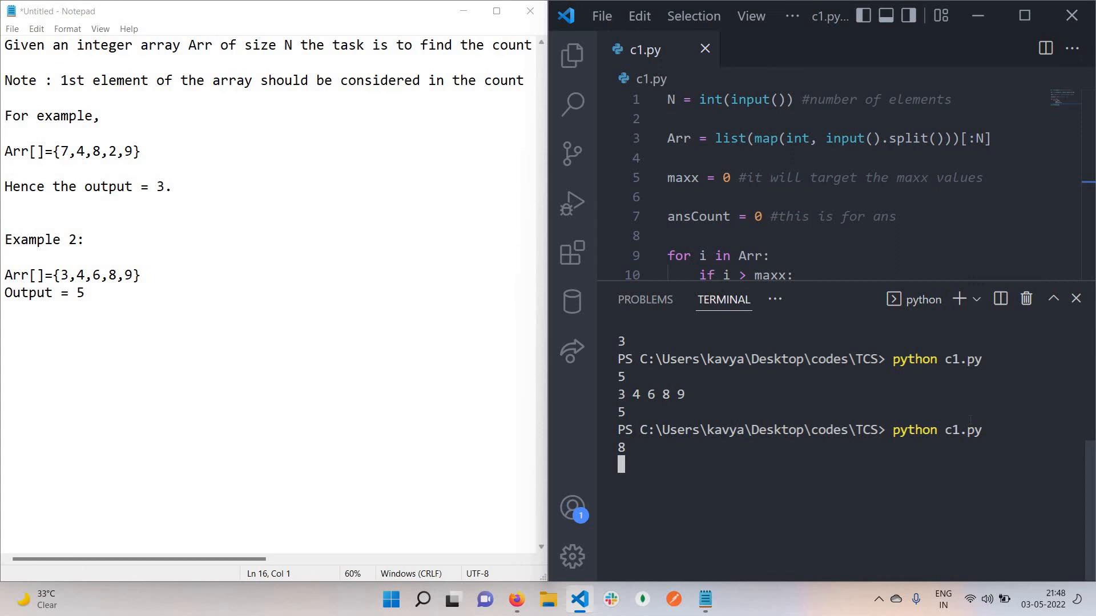
pyautogui.write('14 8 9')
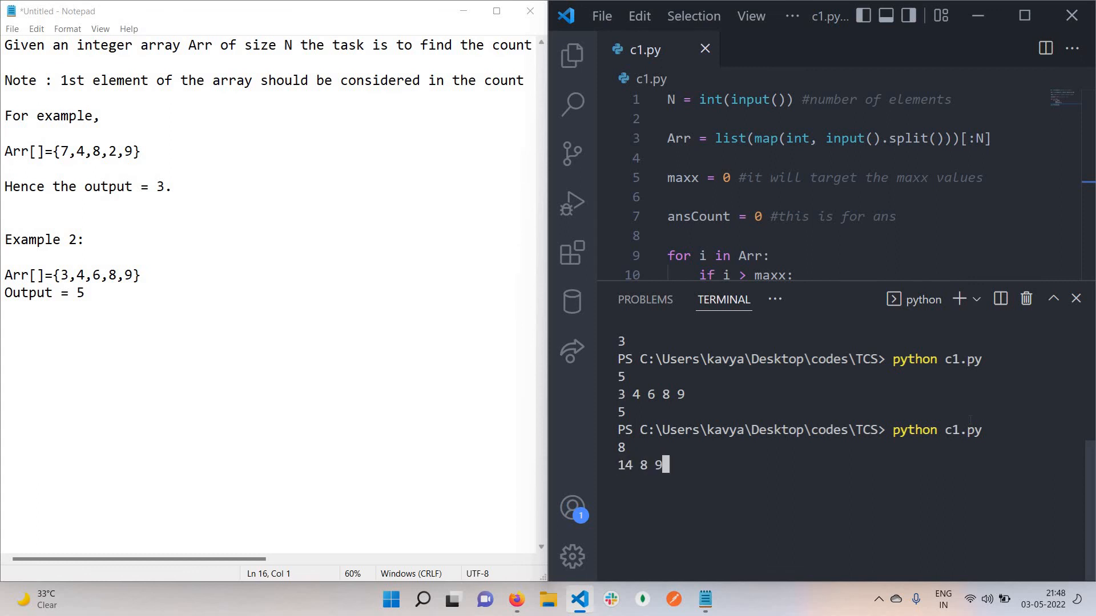
pyautogui.write('3')
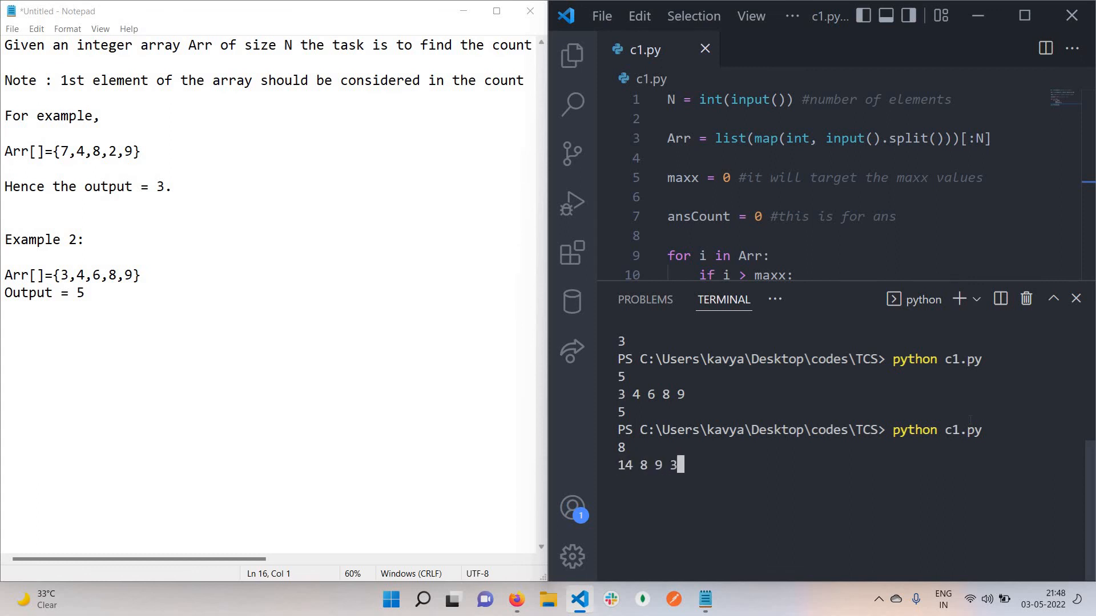
pyautogui.write('5')
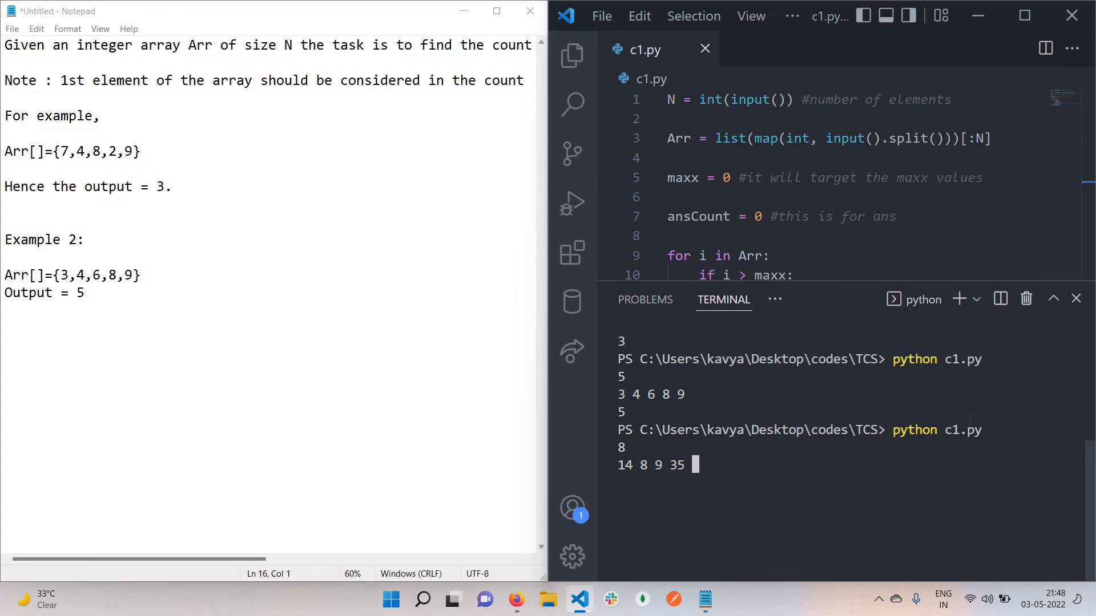
pyautogui.write('18')
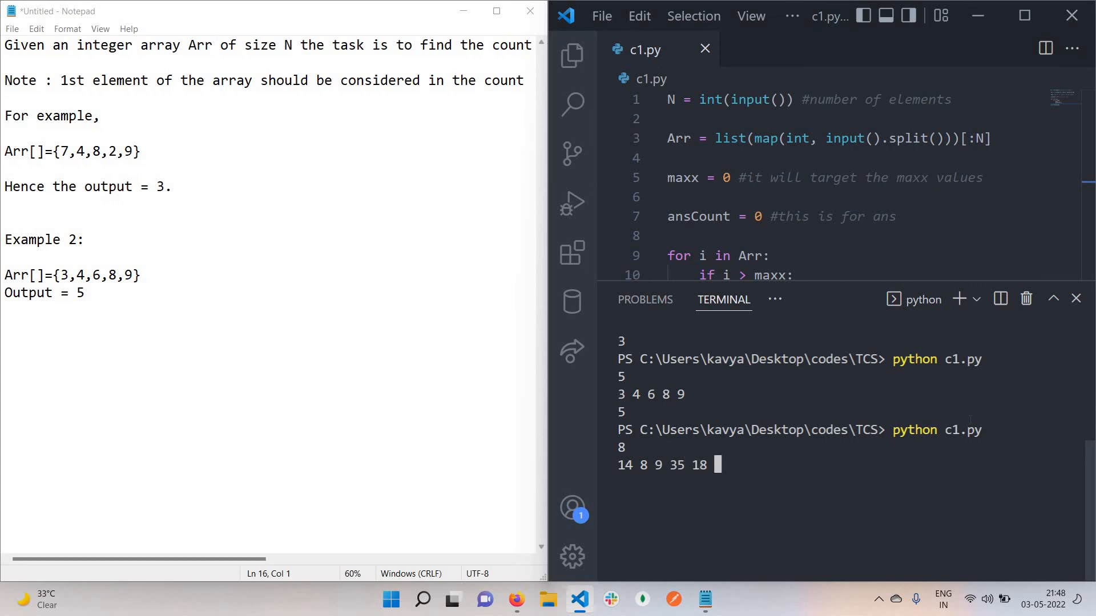
pyautogui.write('9')
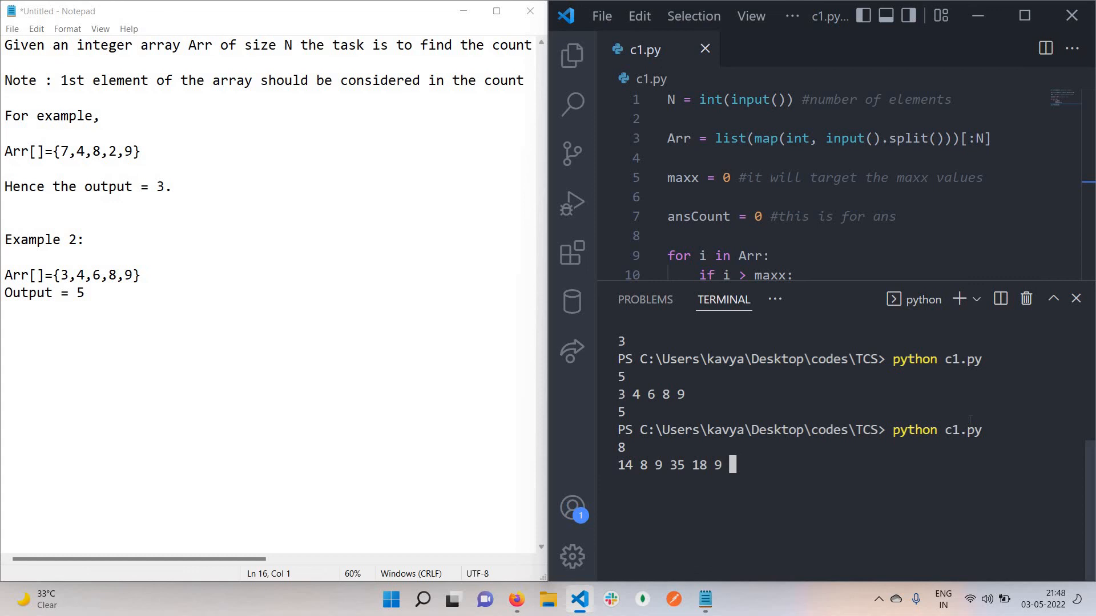
pyautogui.write('6')
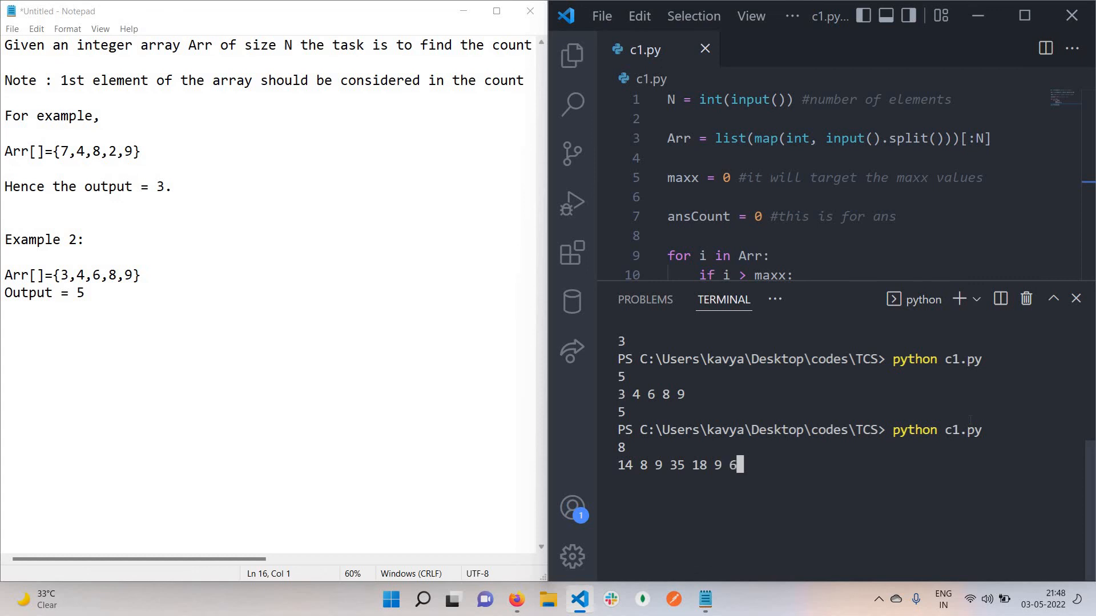
pyautogui.write('2')
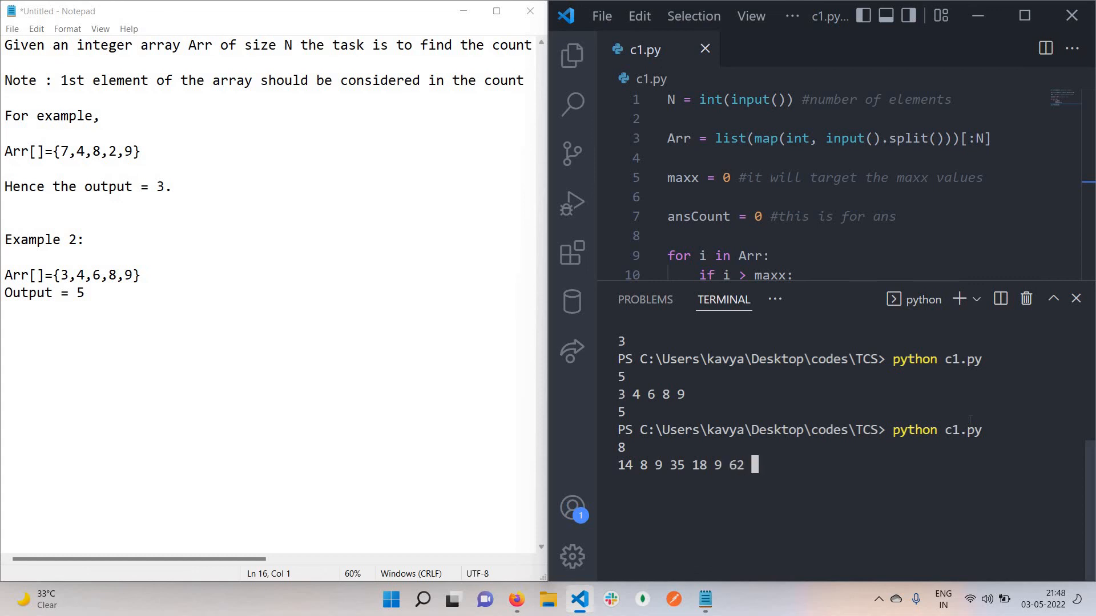
pyautogui.write('18')
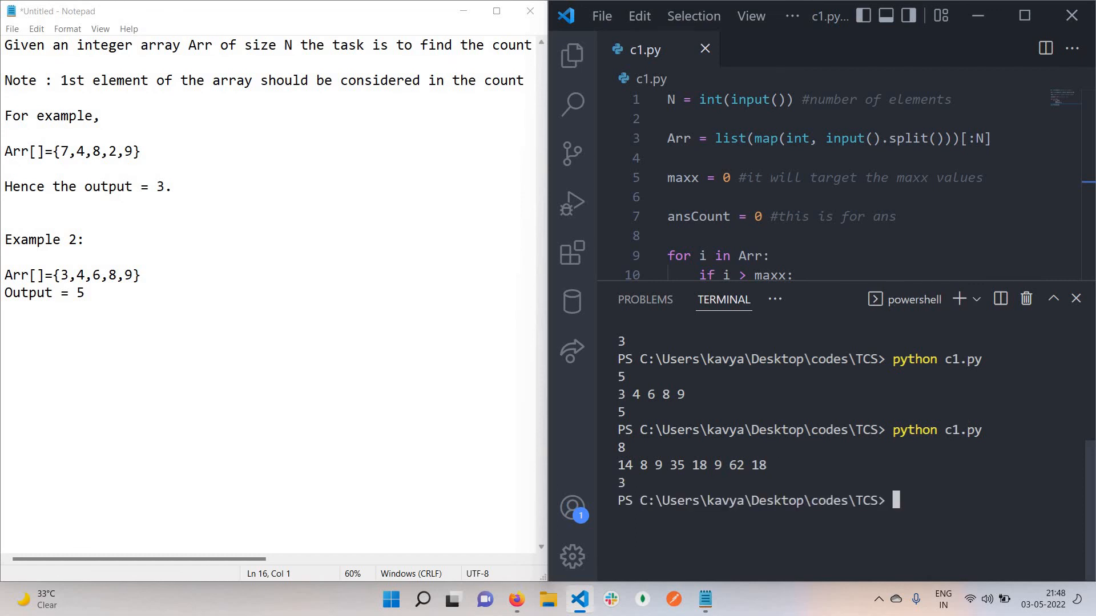
pyautogui.doubleClick(624, 466)
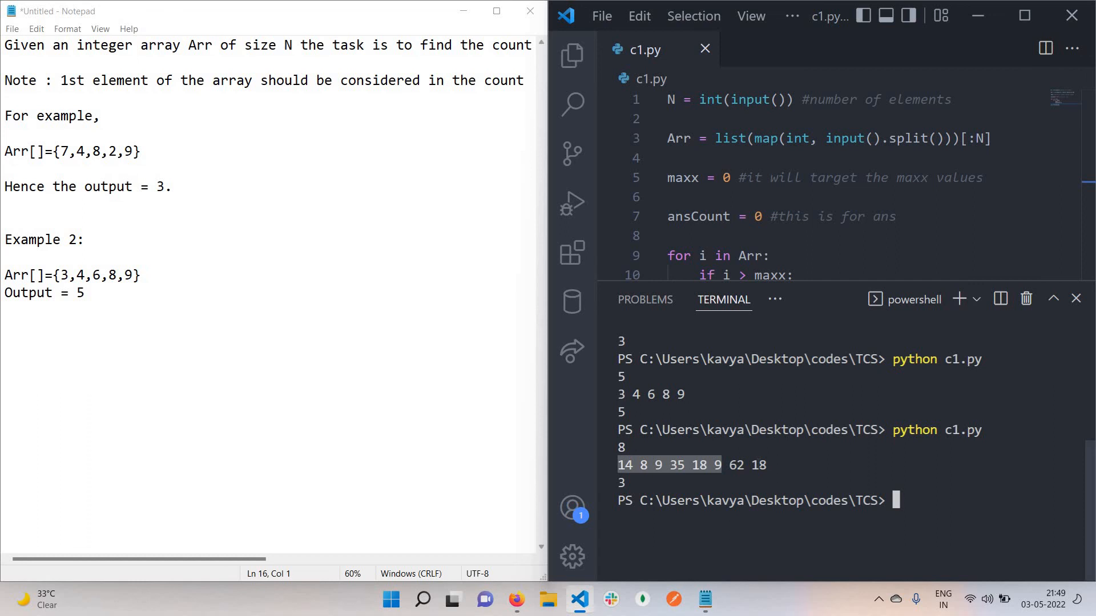
pyautogui.moveTo(609, 485)
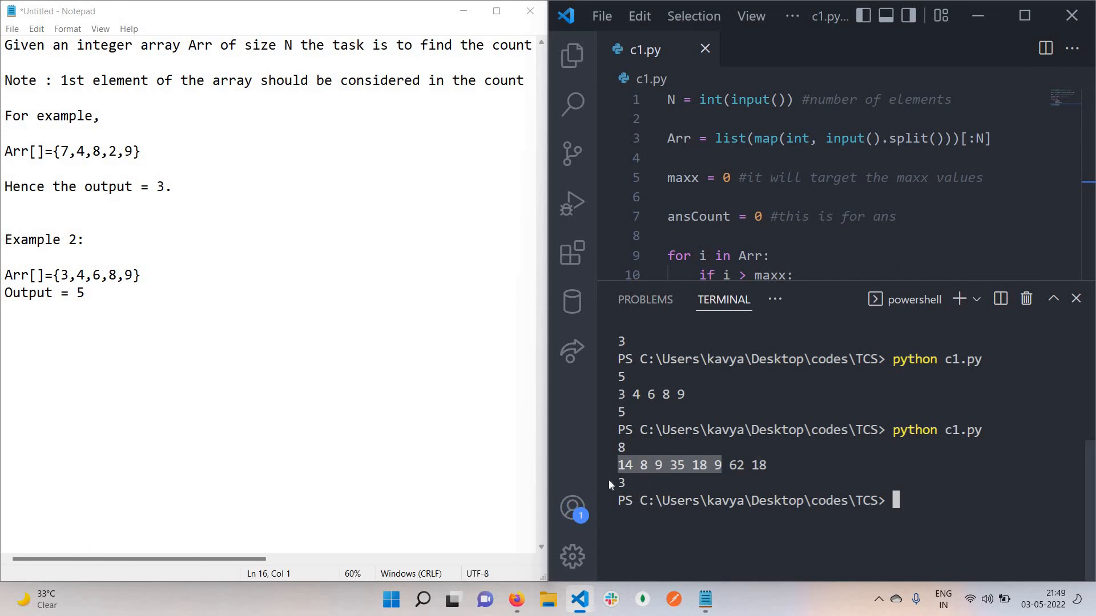